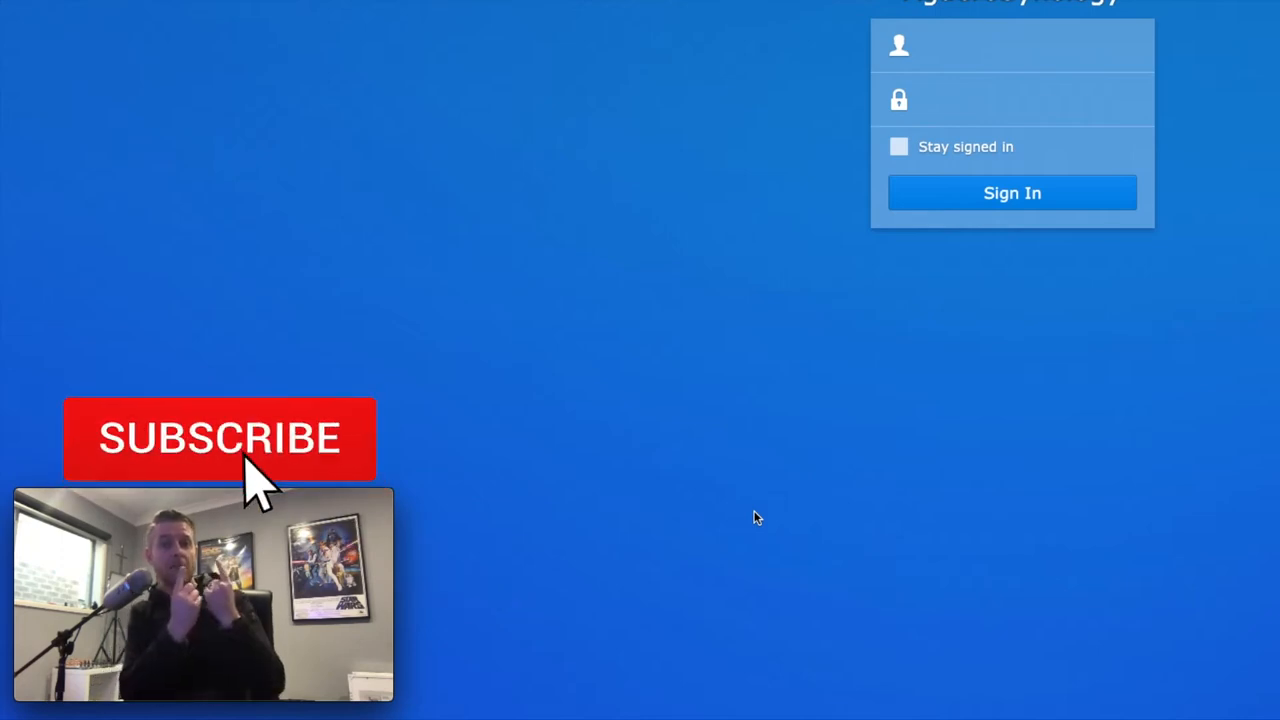
Step: Enter the username and password on the DSM login form and start signing in
click(220, 438)
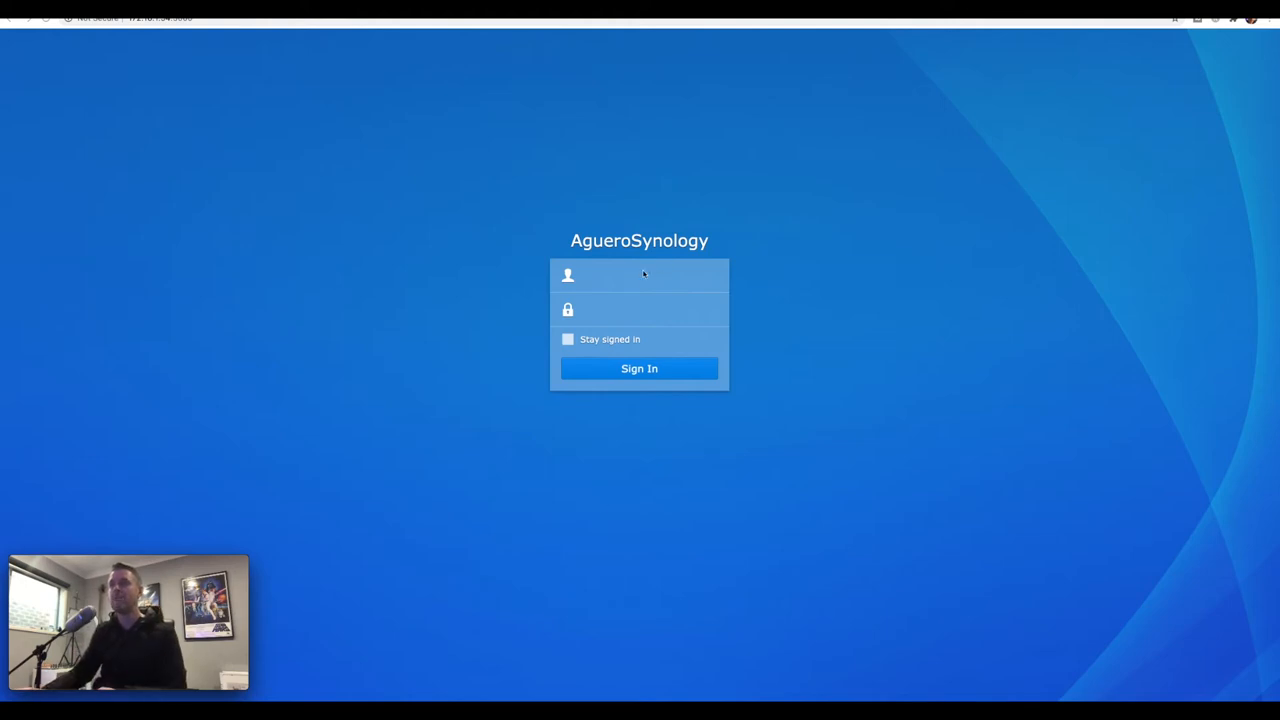
click(640, 368)
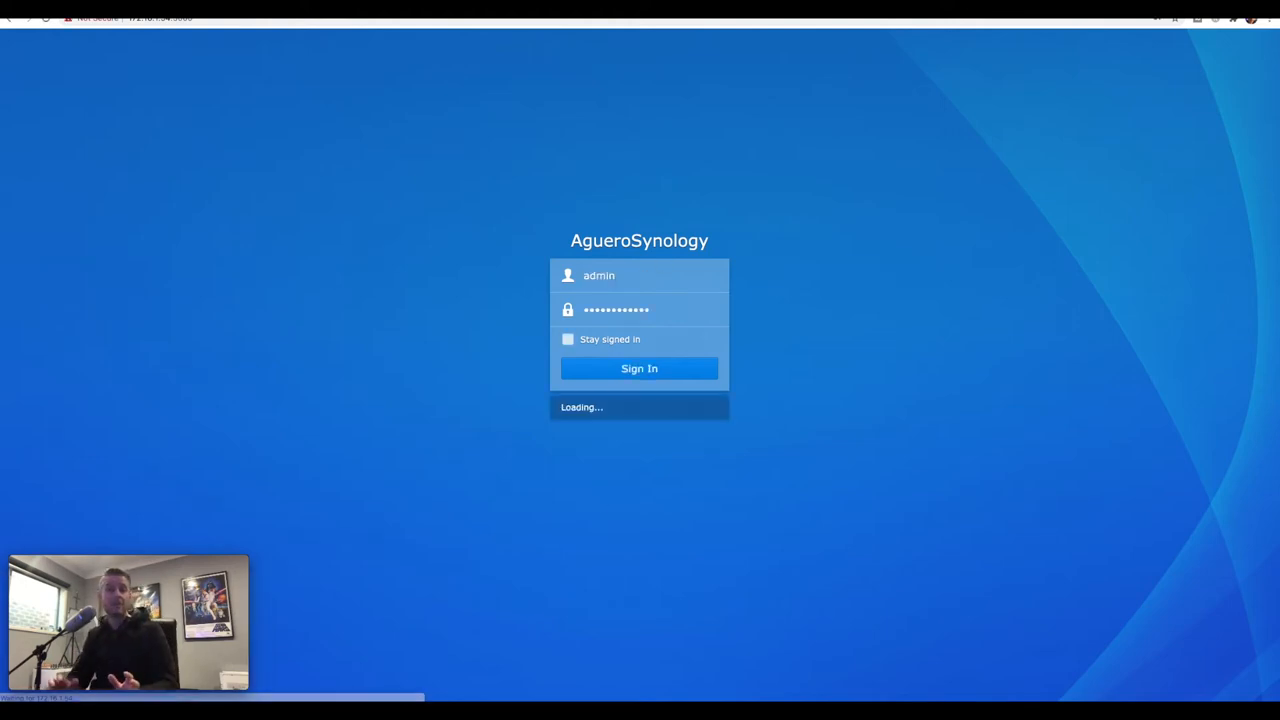
Step: Sign in to the NAS and land on the DSM desktop
click(640, 368)
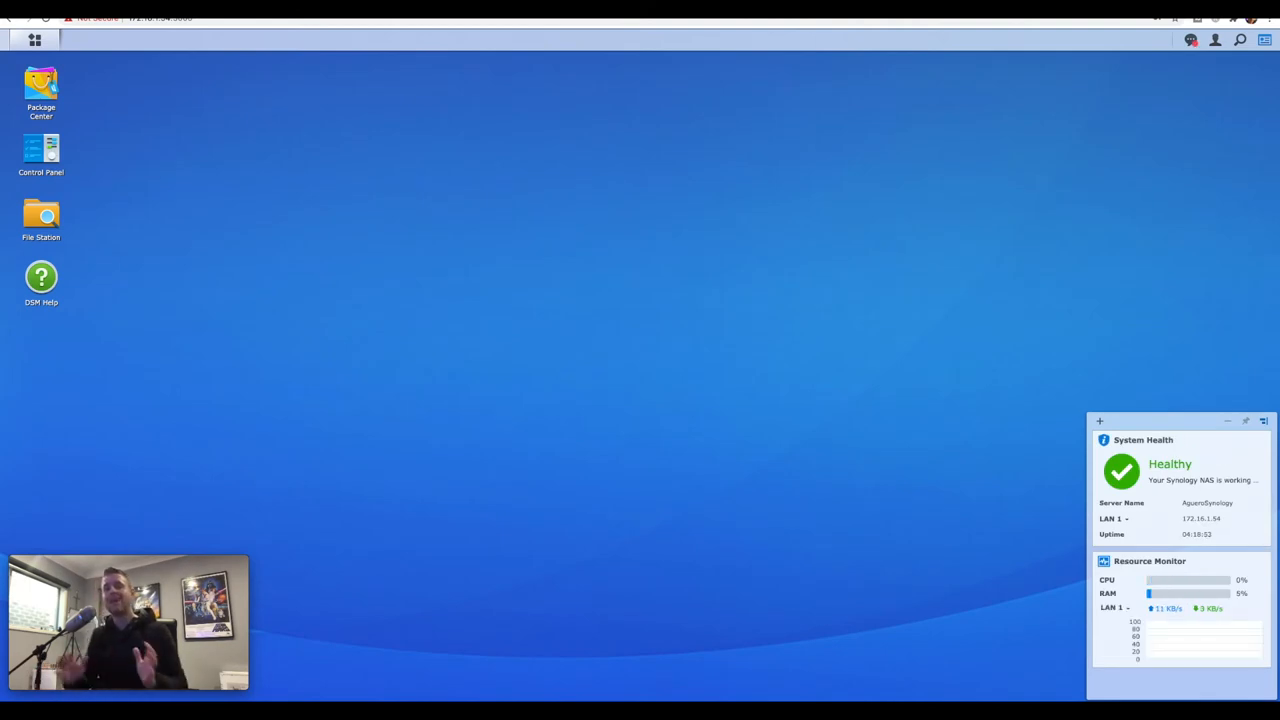
mouse_move(964, 316)
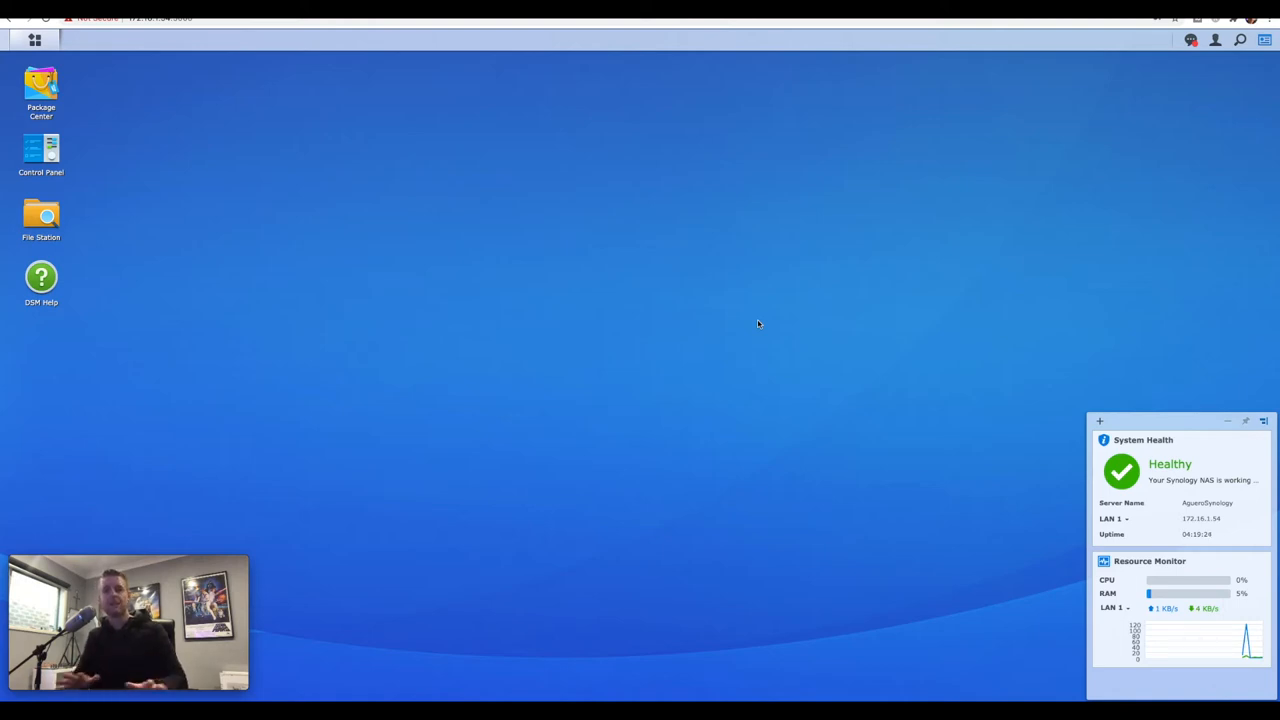
mouse_move(34, 40)
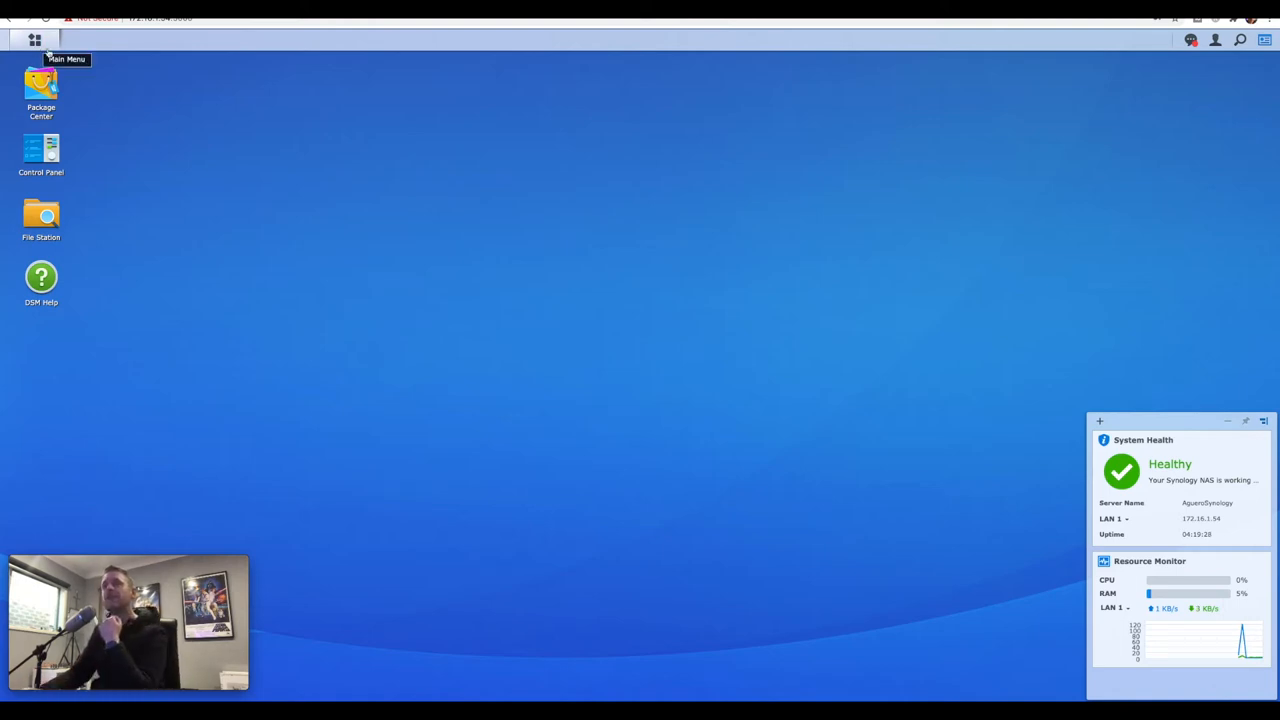
Step: Launch Storage Manager from the Main Menu to see the storage overview
click(36, 40)
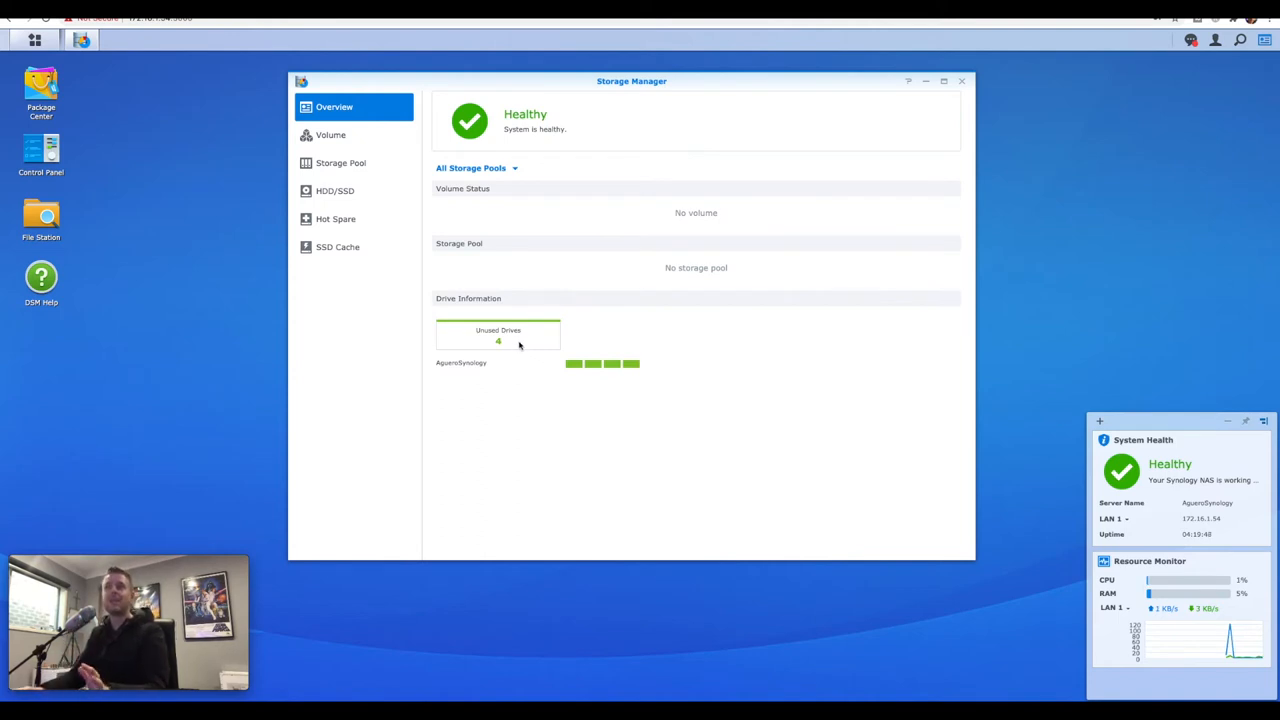
mouse_move(448, 256)
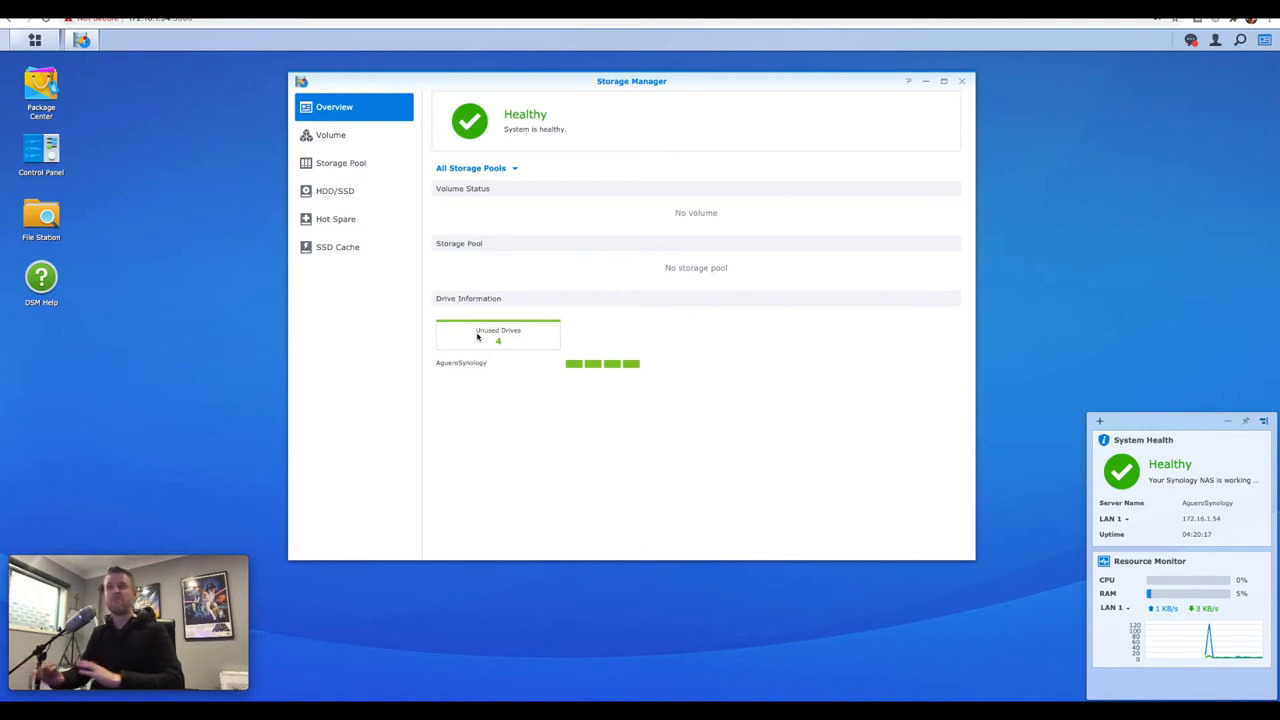
Step: Review the Volume, Storage Pool and HDD/SSD pages, then return to the empty Volume list
click(330, 134)
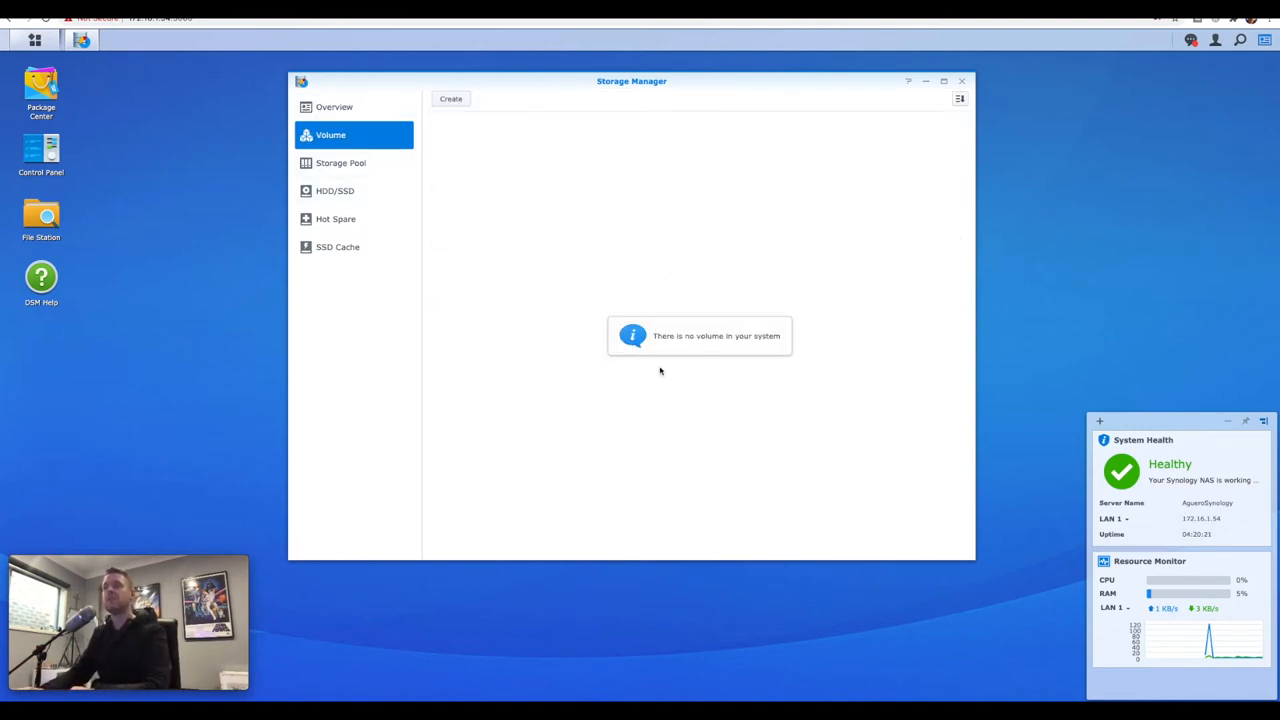
click(340, 162)
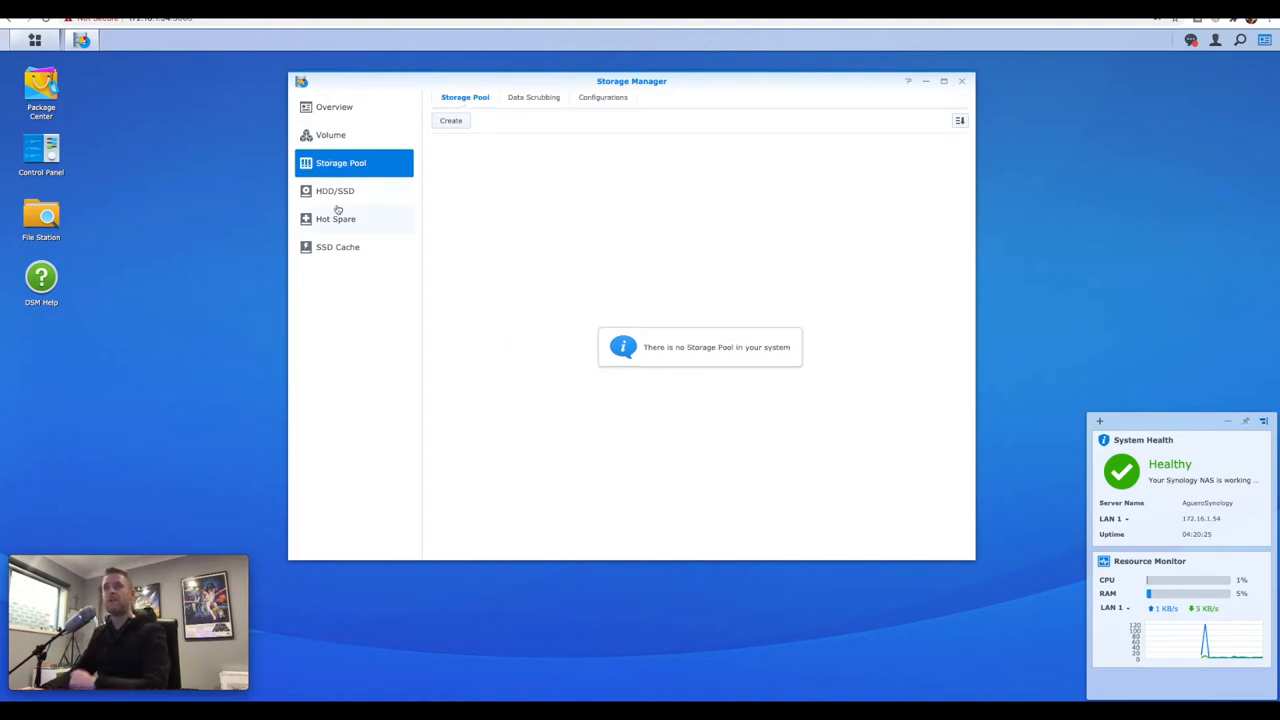
click(336, 190)
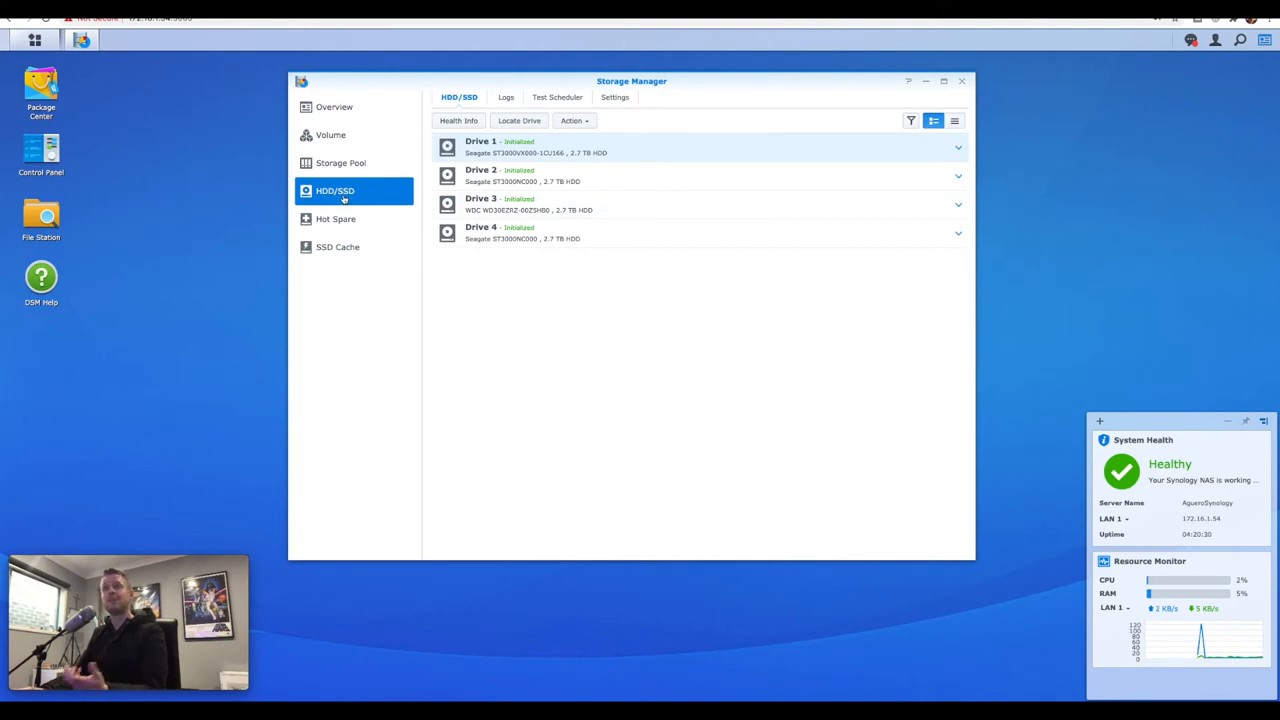
mouse_move(494, 304)
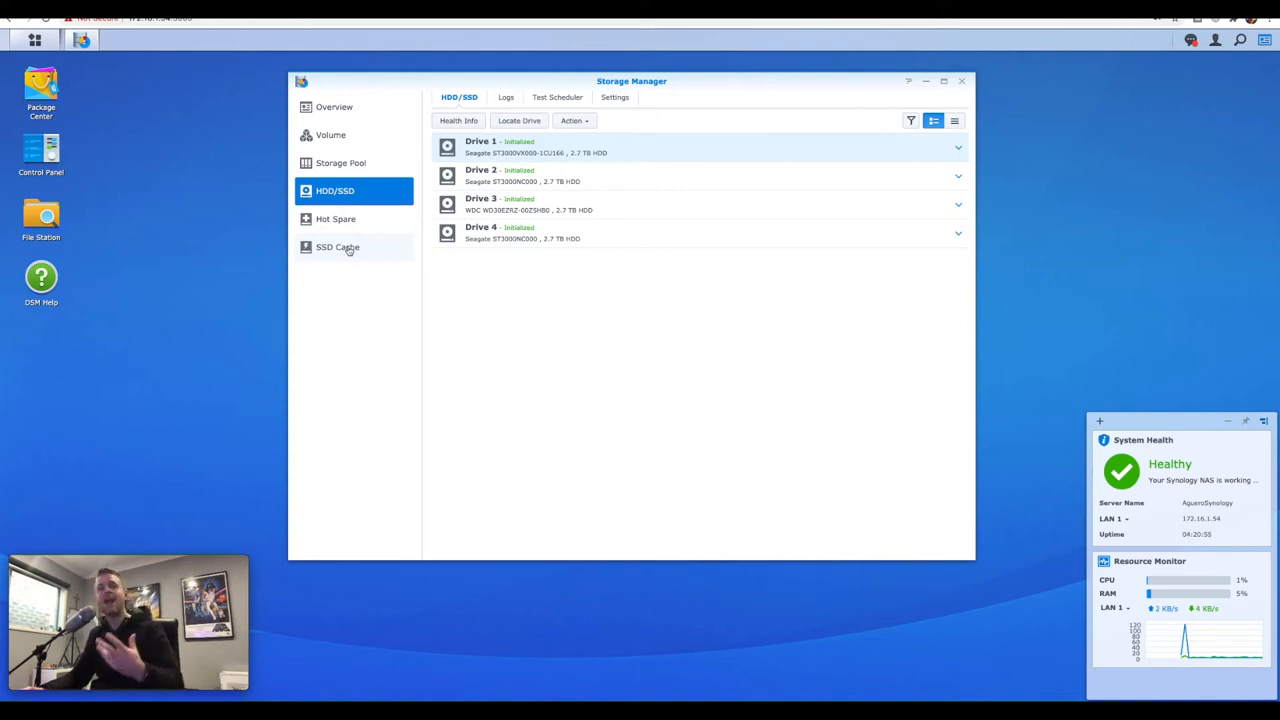
click(330, 136)
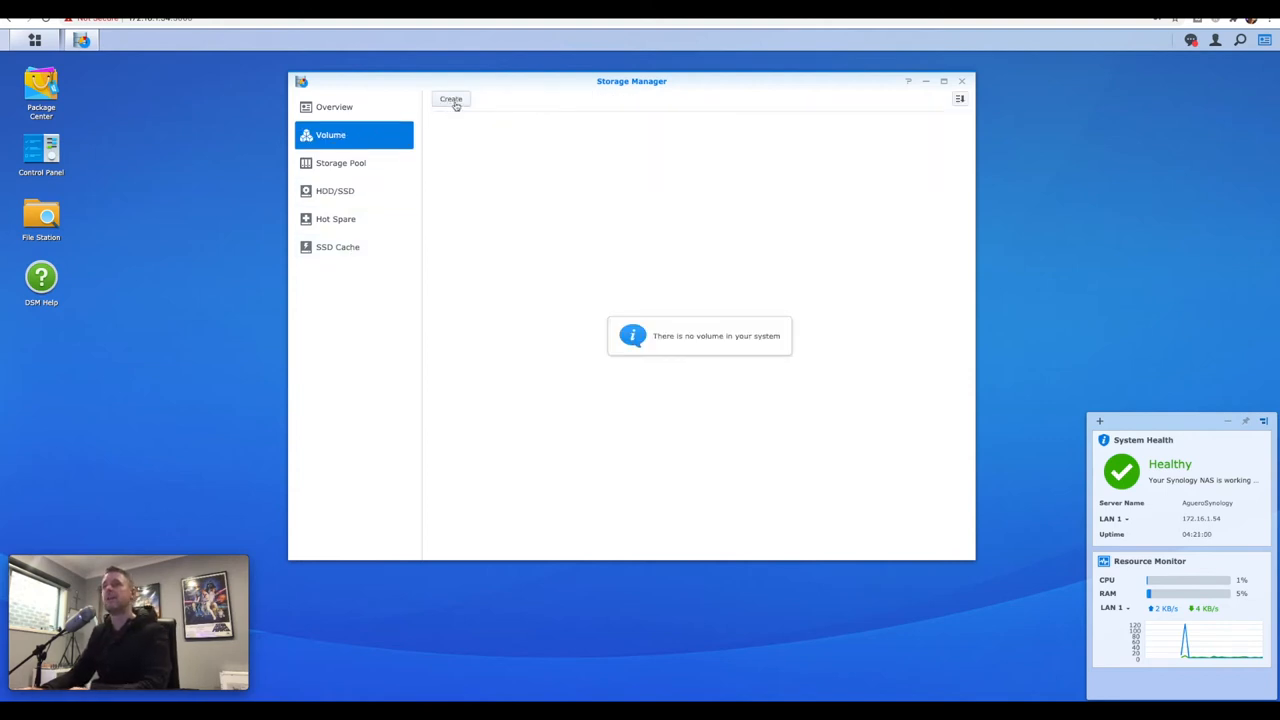
Step: Start the Volume Creation Wizard from the Volume page
click(452, 98)
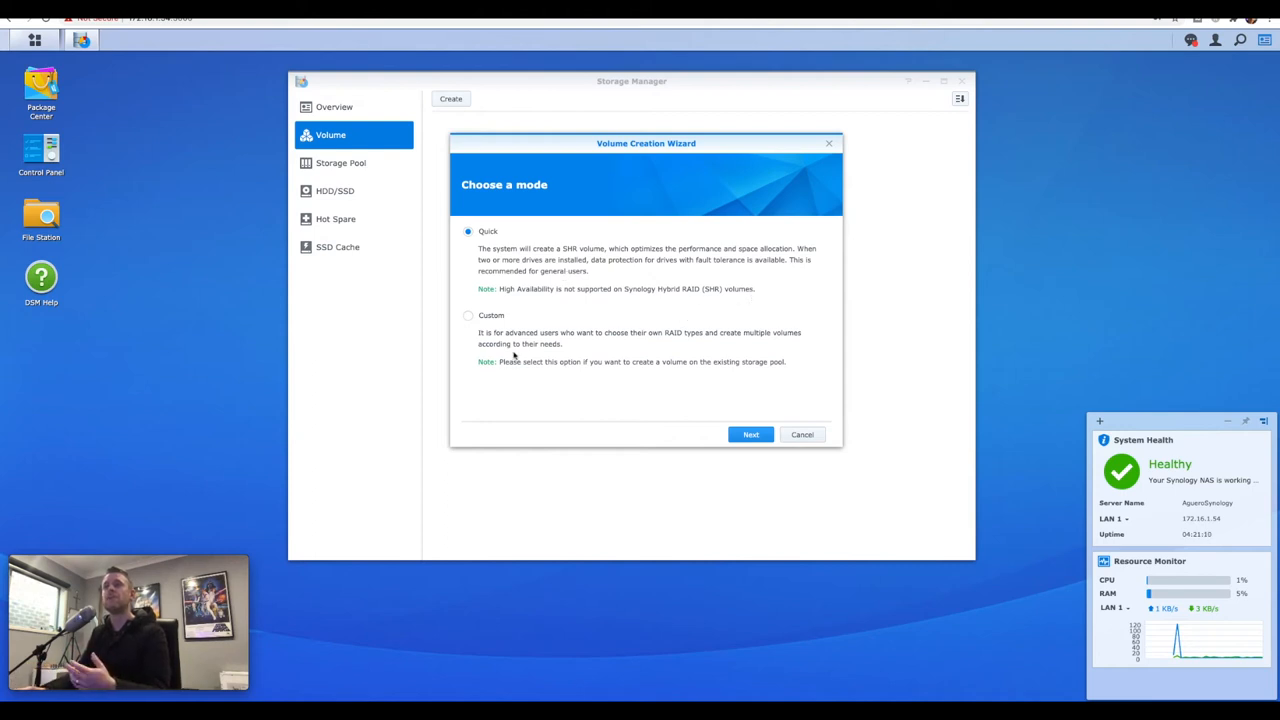
mouse_move(528, 356)
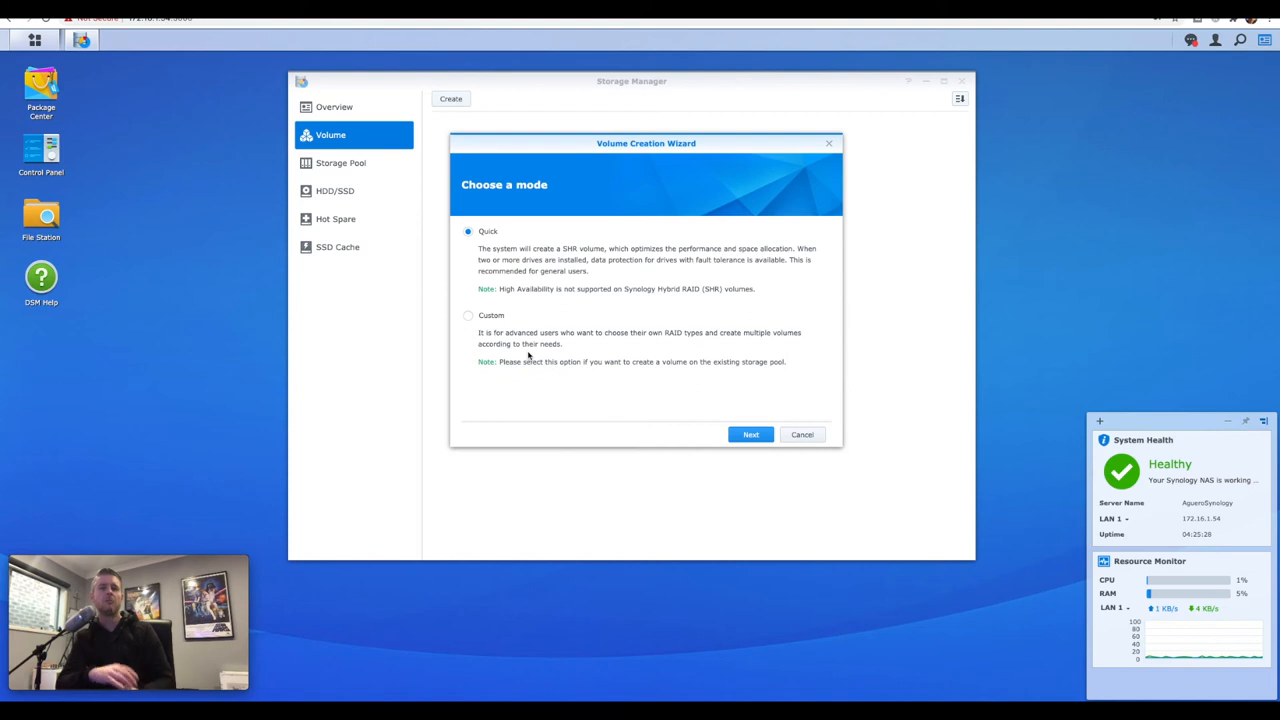
mouse_move(572, 324)
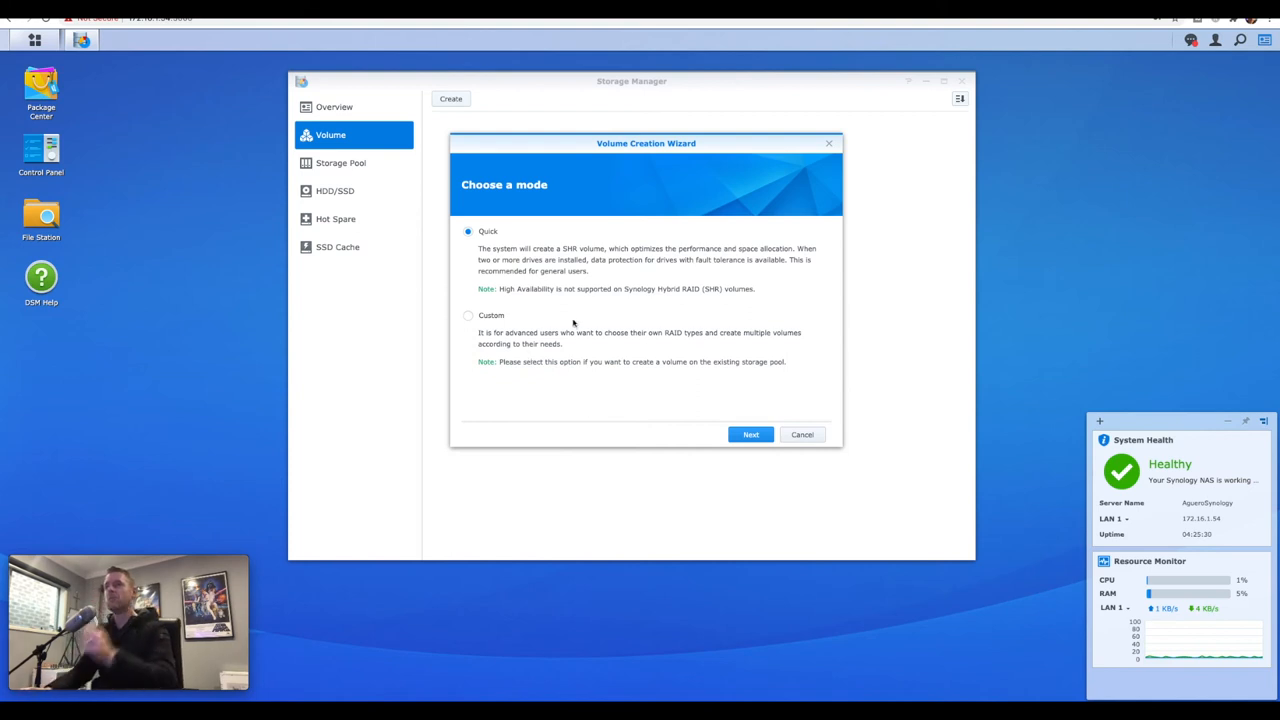
Step: Describe the new storage pool as 'Aguero' and keep SHR as its RAID type
click(752, 434)
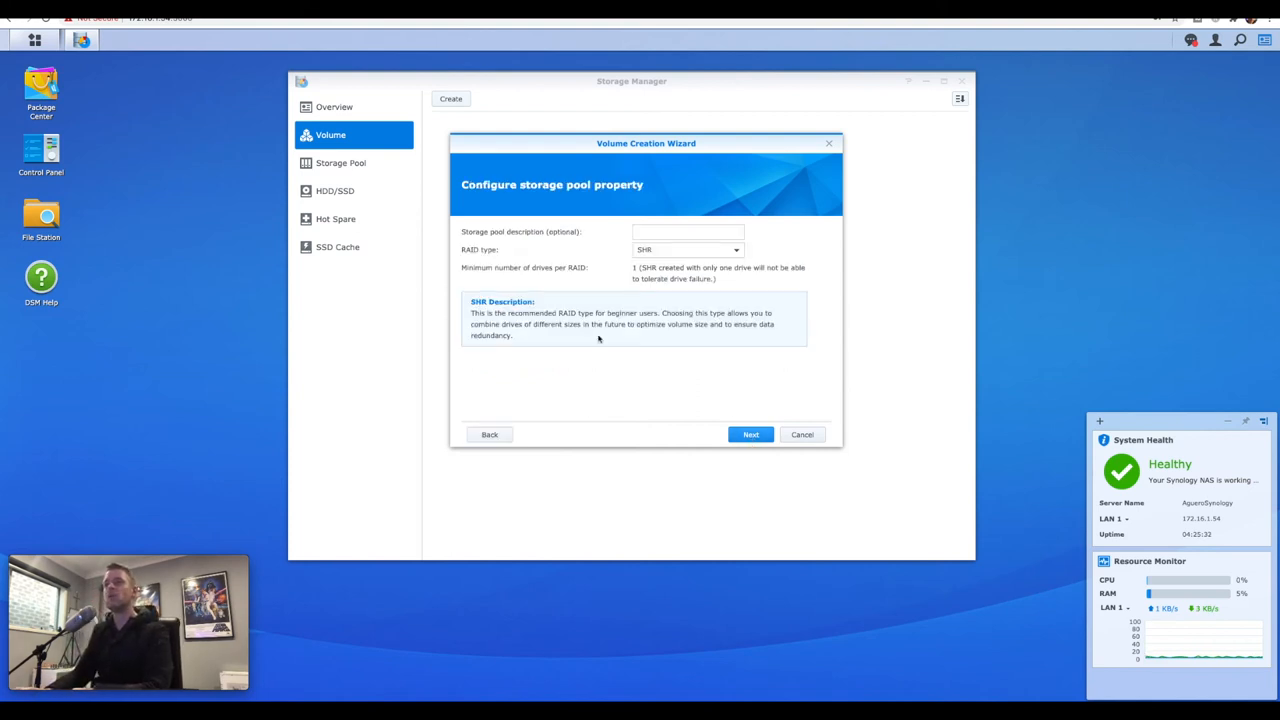
click(688, 232)
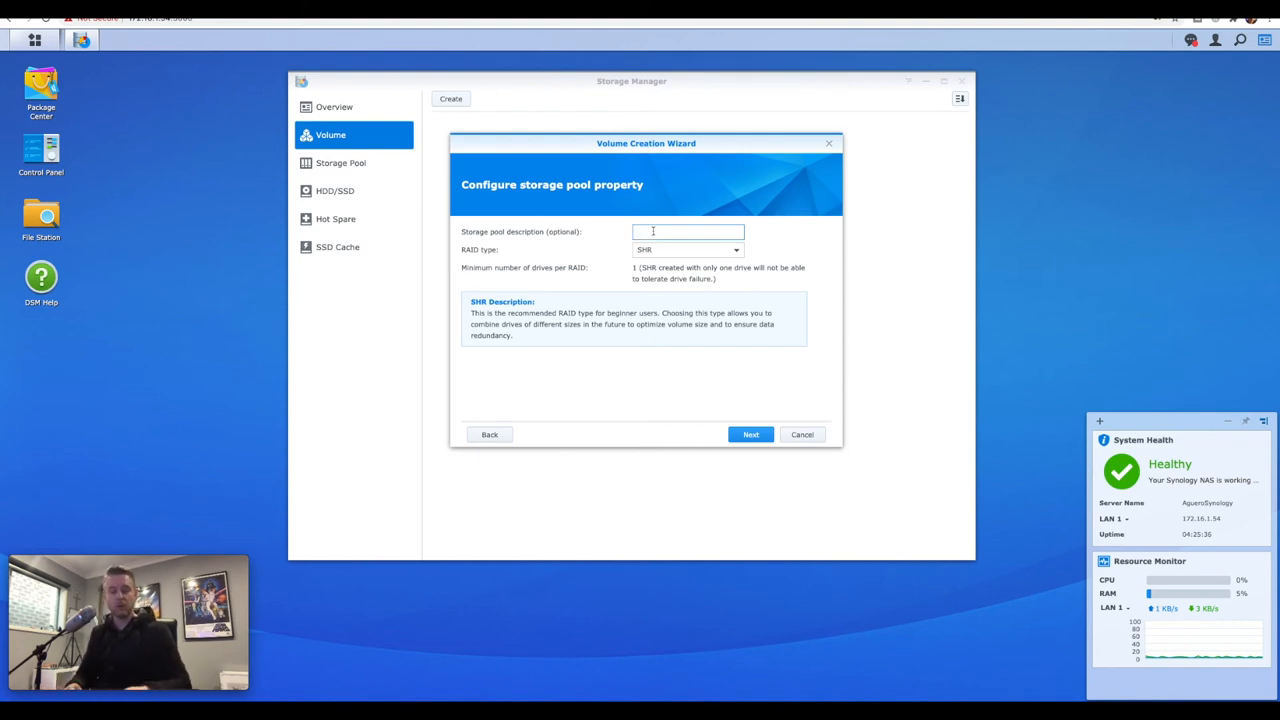
text(AgueroPool)
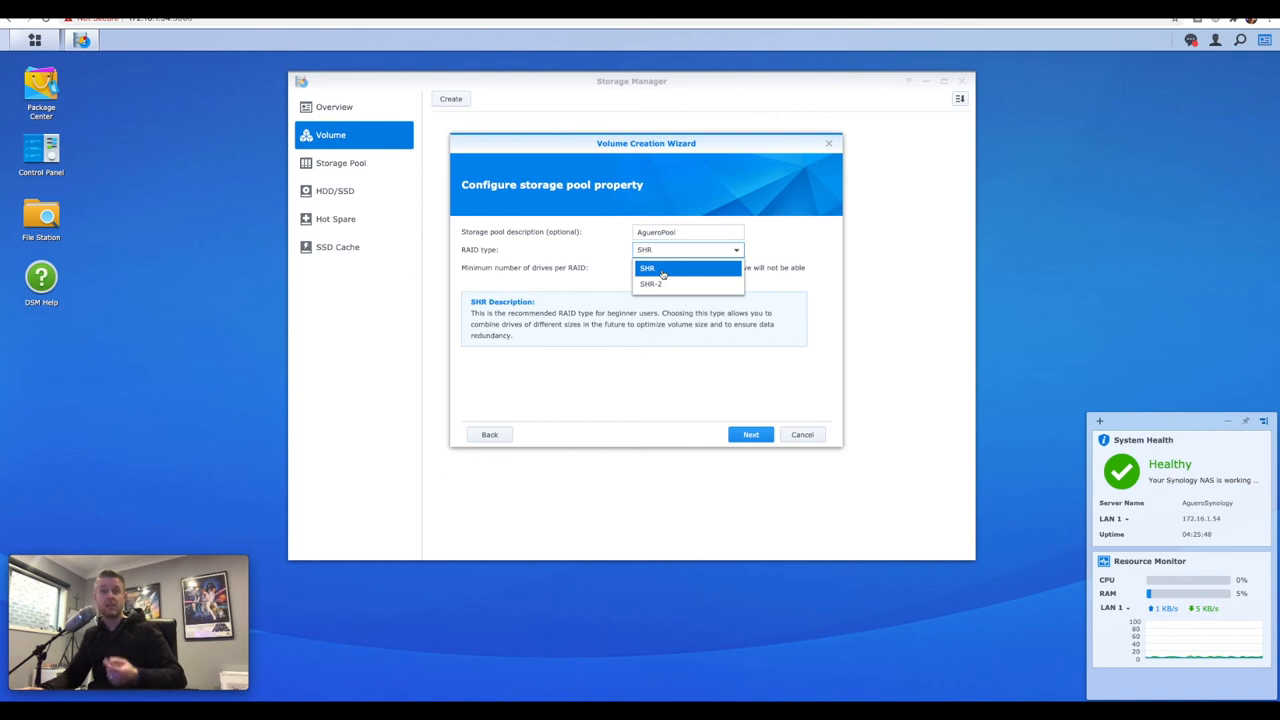
click(646, 268)
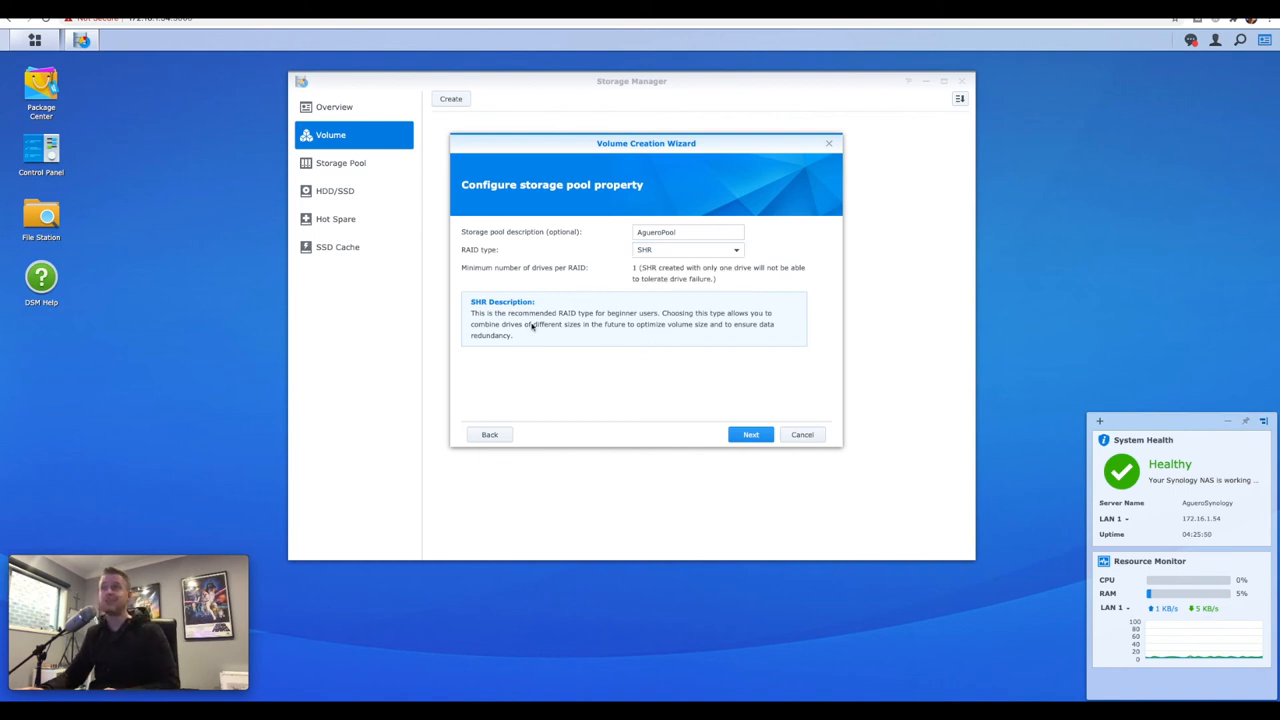
Step: Proceed with all four 2.73 TB drives selected for the pool, reaching the erase warning
click(750, 434)
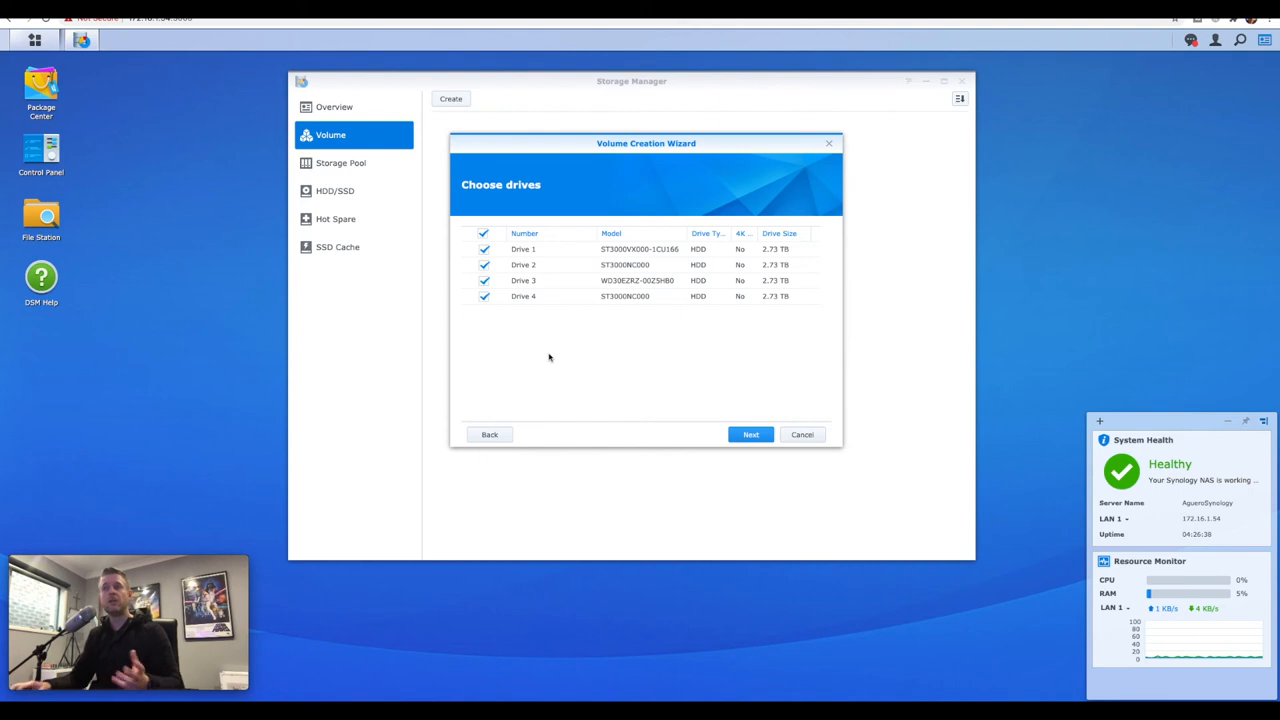
mouse_move(532, 330)
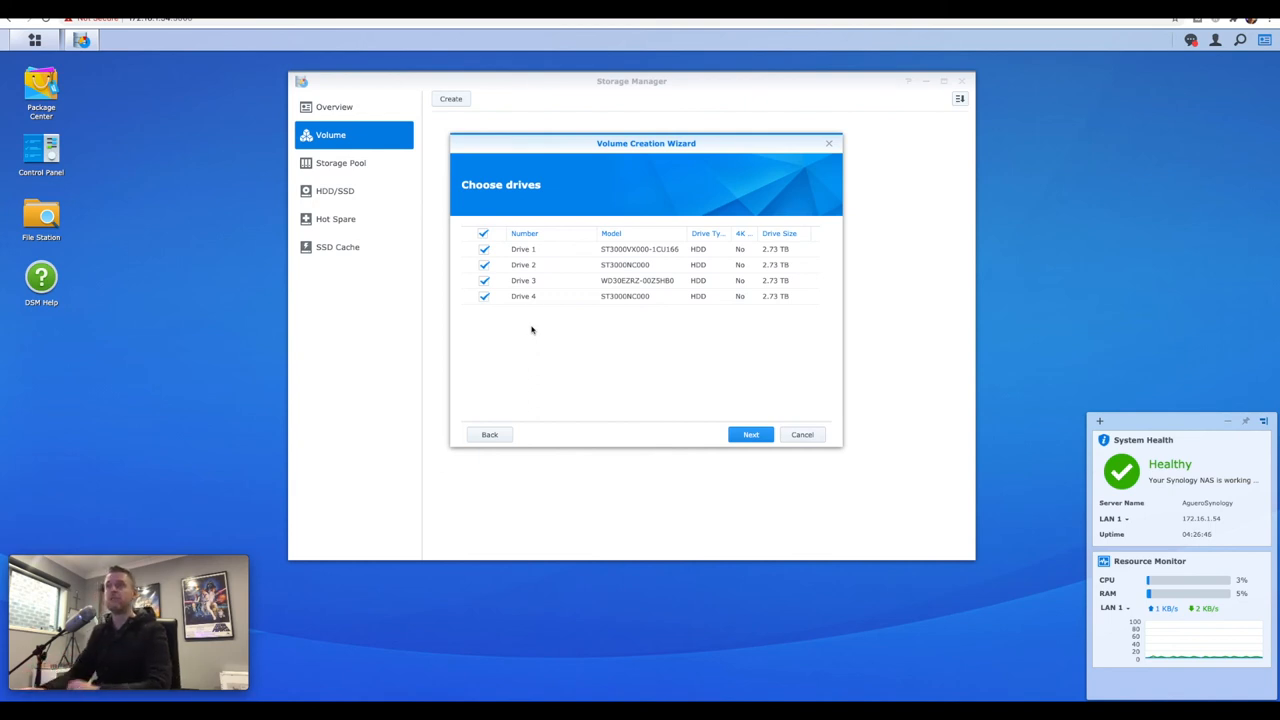
click(750, 434)
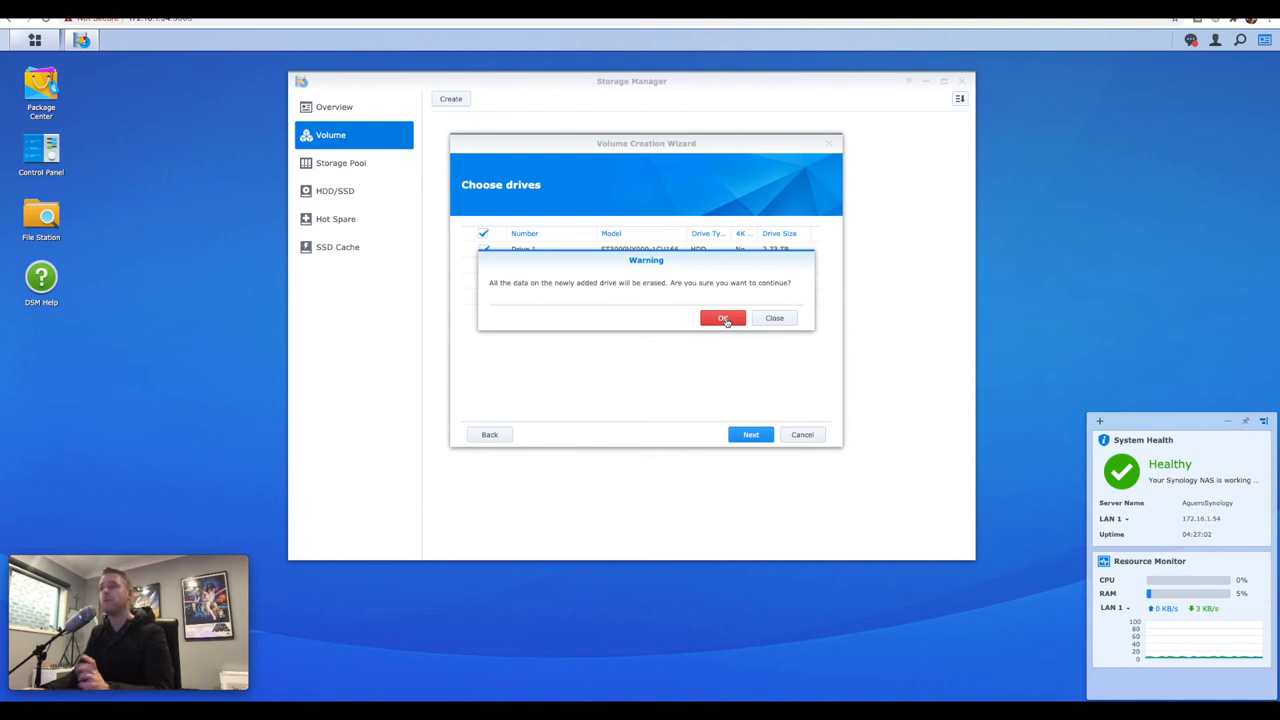
Step: Accept erasing the drives' data and continue with Btrfs as the file system
click(722, 318)
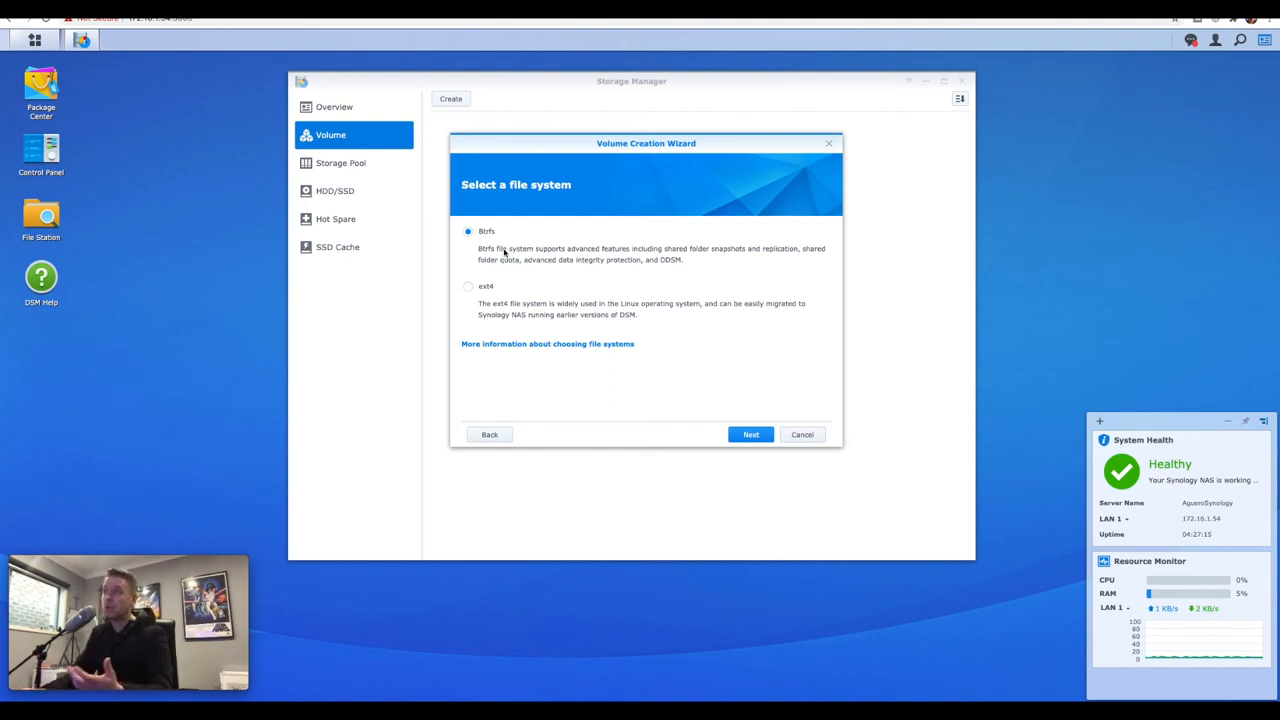
mouse_move(530, 272)
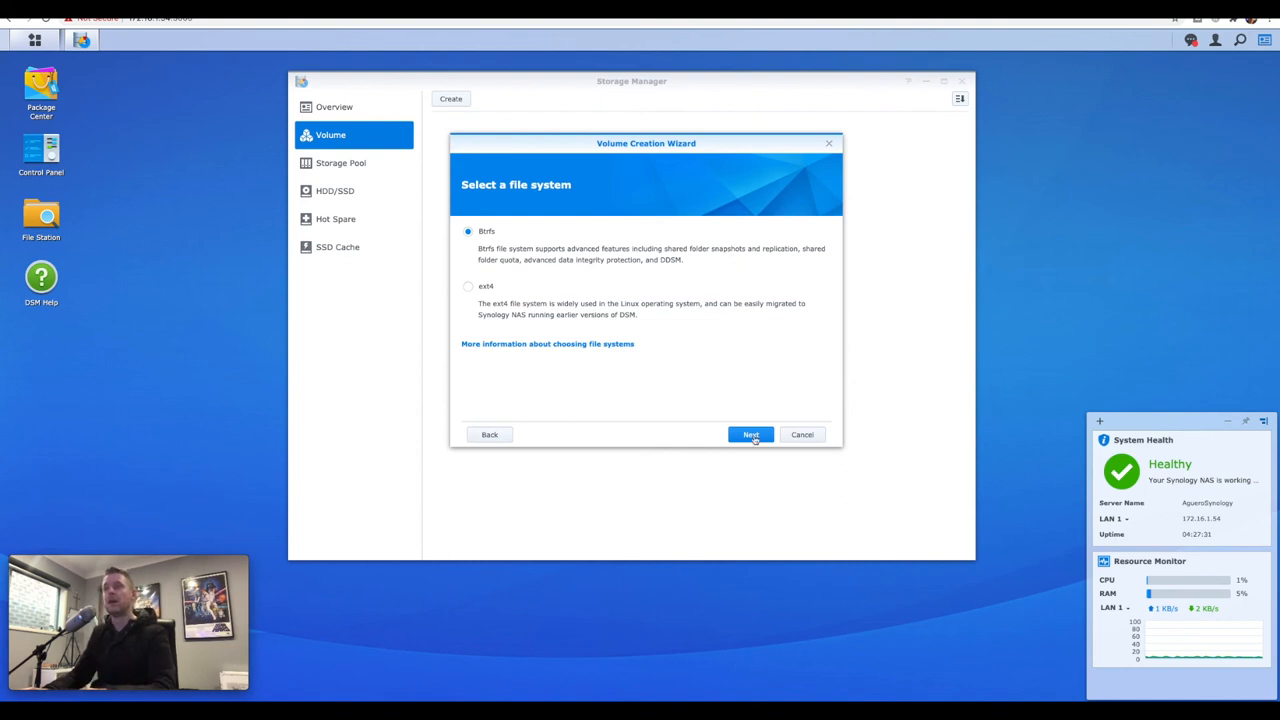
click(750, 434)
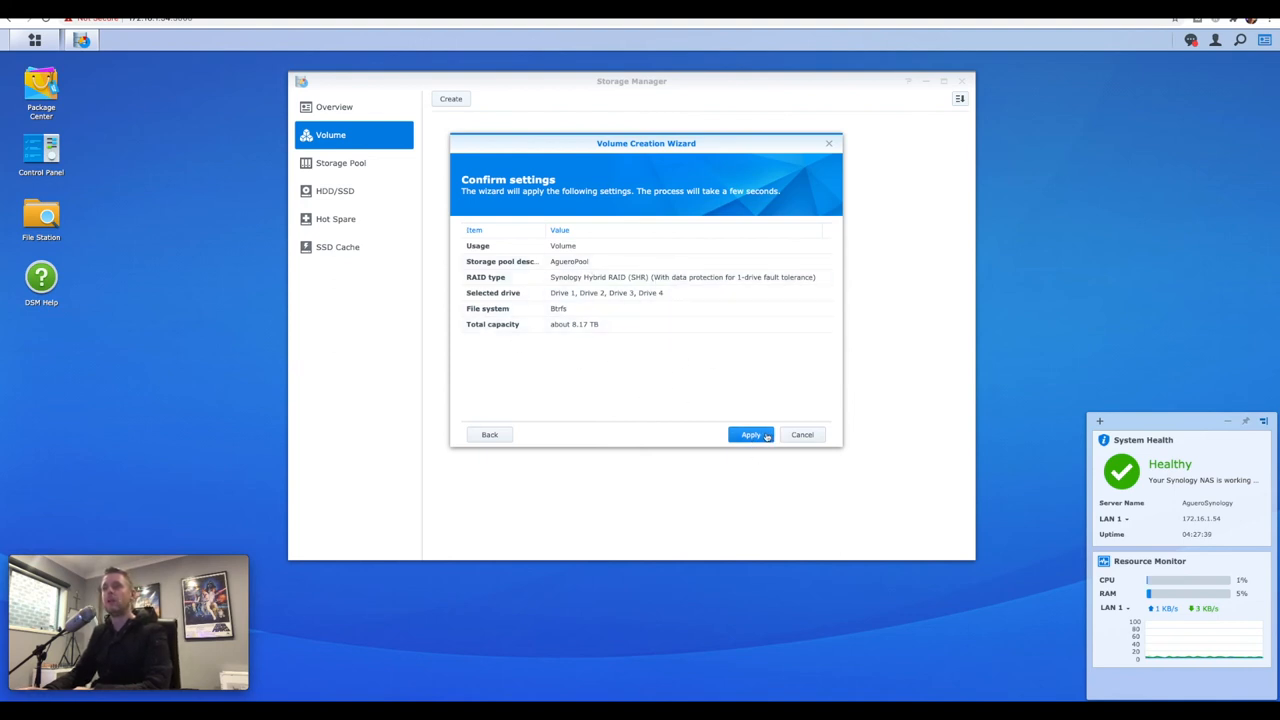
mouse_move(484, 332)
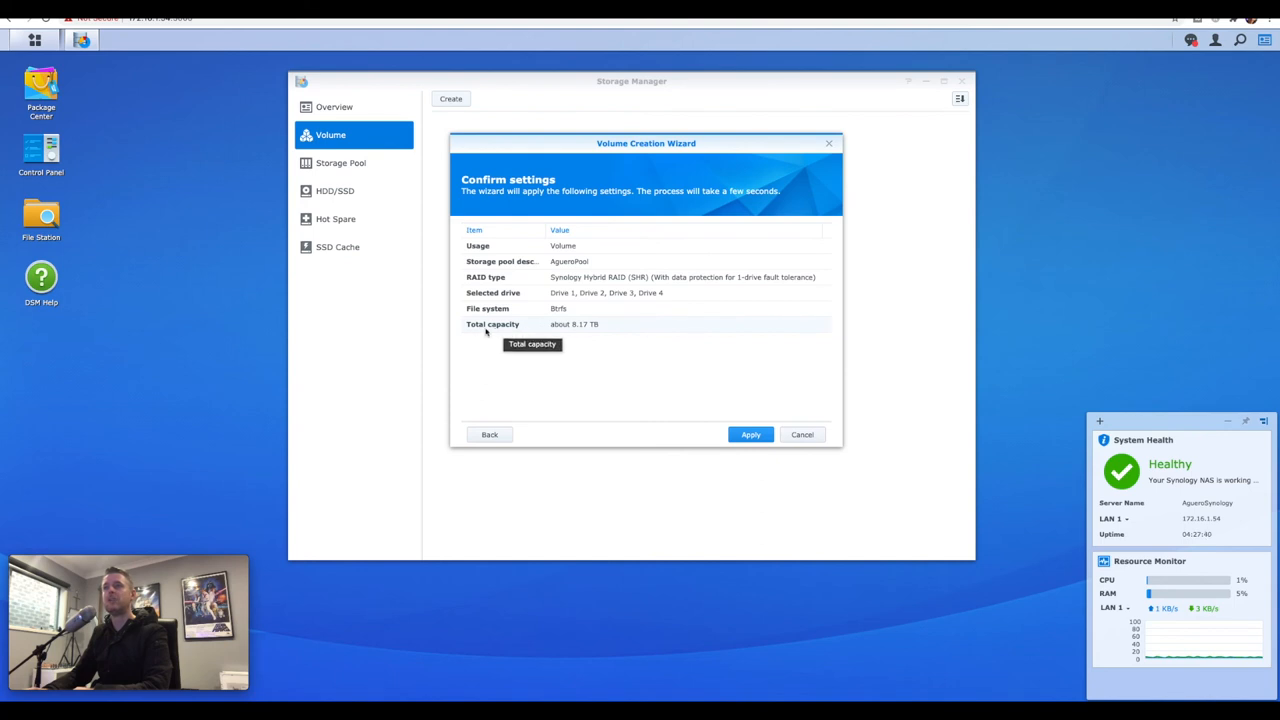
mouse_move(666, 364)
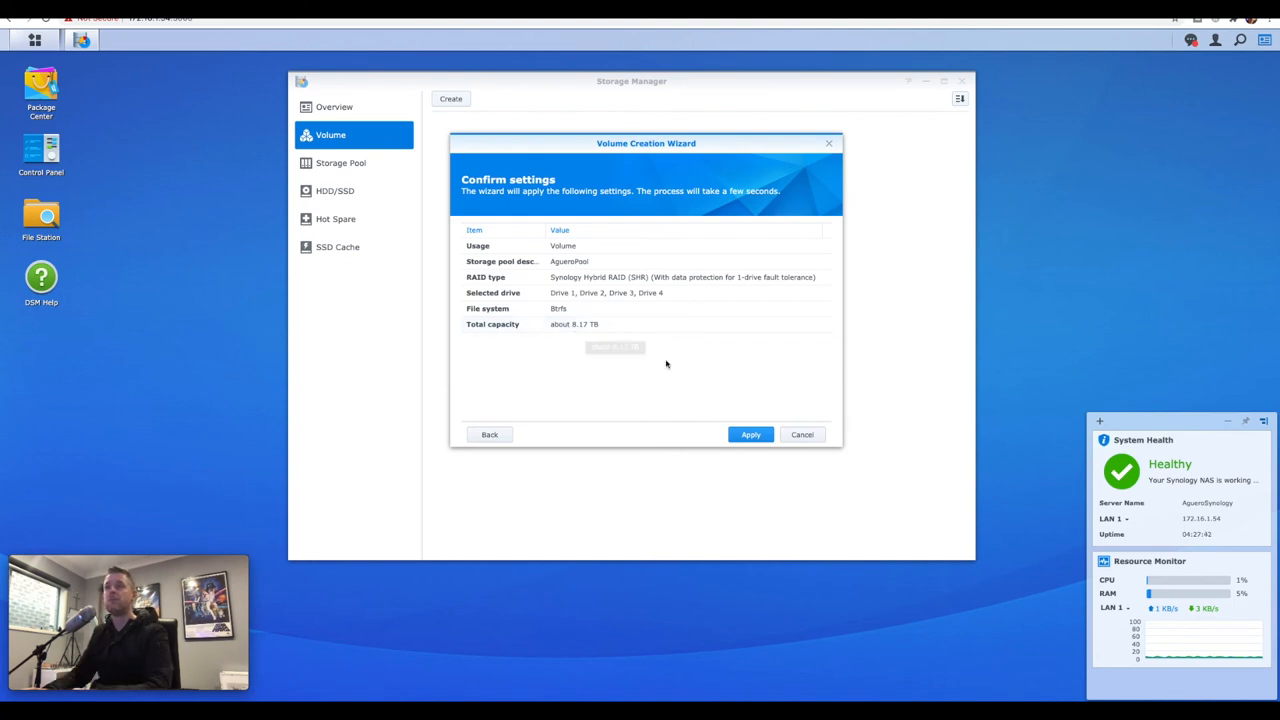
Step: Apply the settings to create Volume 1 on Storage Pool 1
click(750, 434)
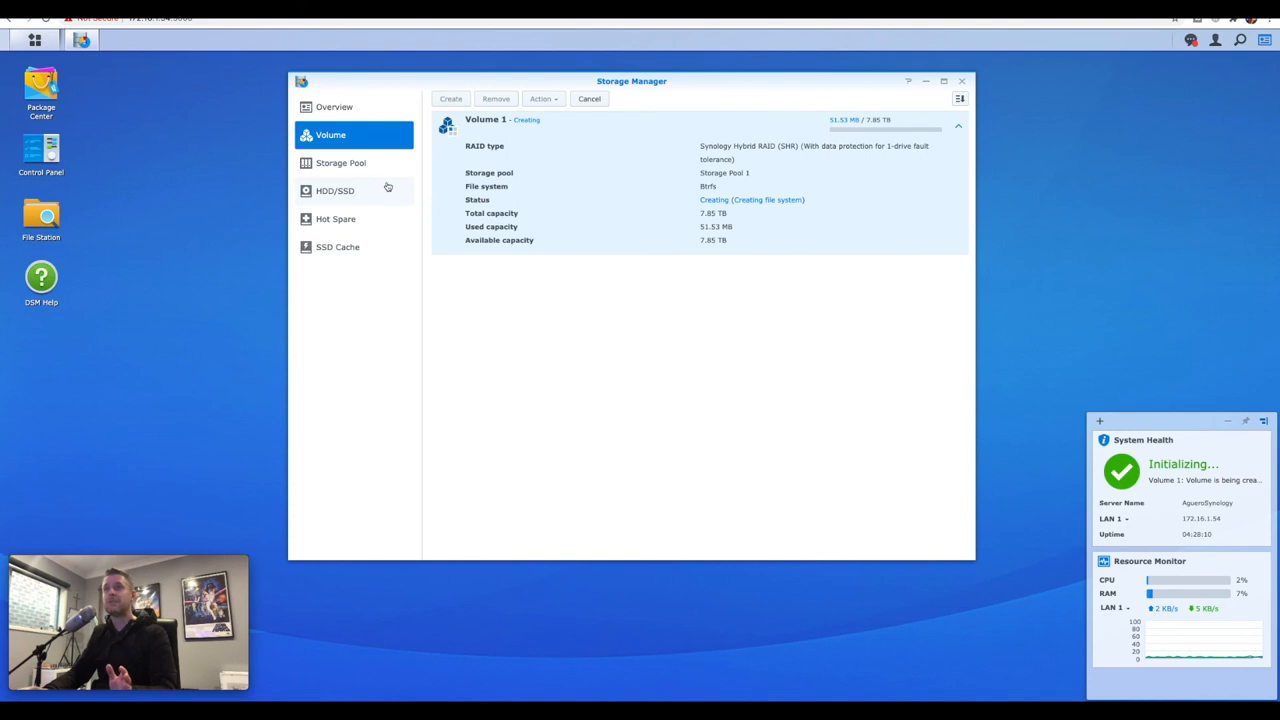
Step: Check Storage Pool 1's four healthy drives, then return to Volume 1's details
click(340, 162)
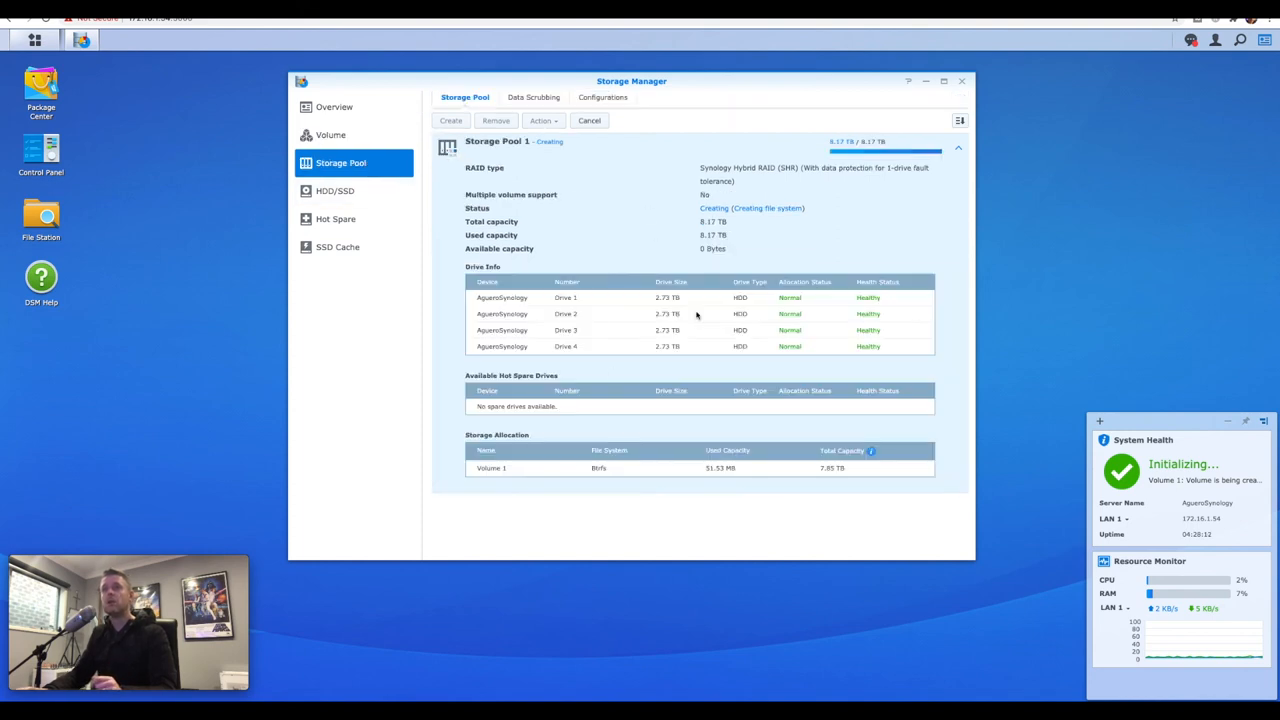
mouse_move(644, 324)
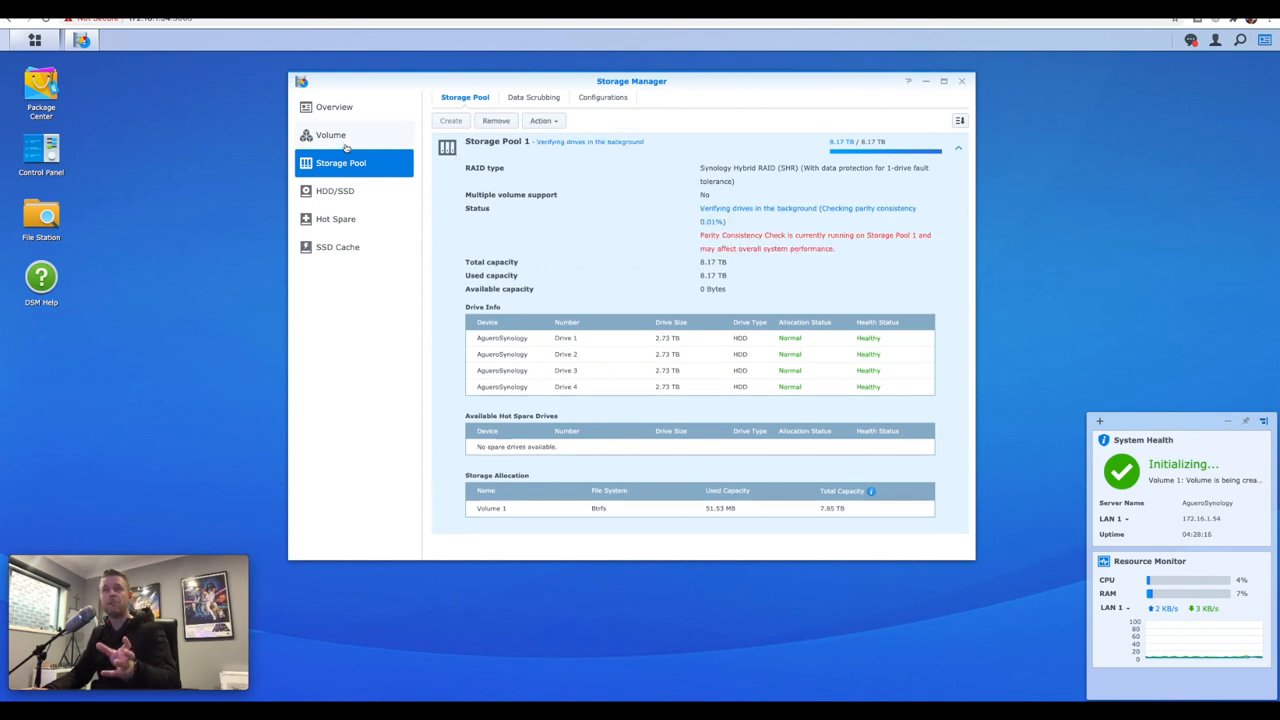
mouse_move(696, 242)
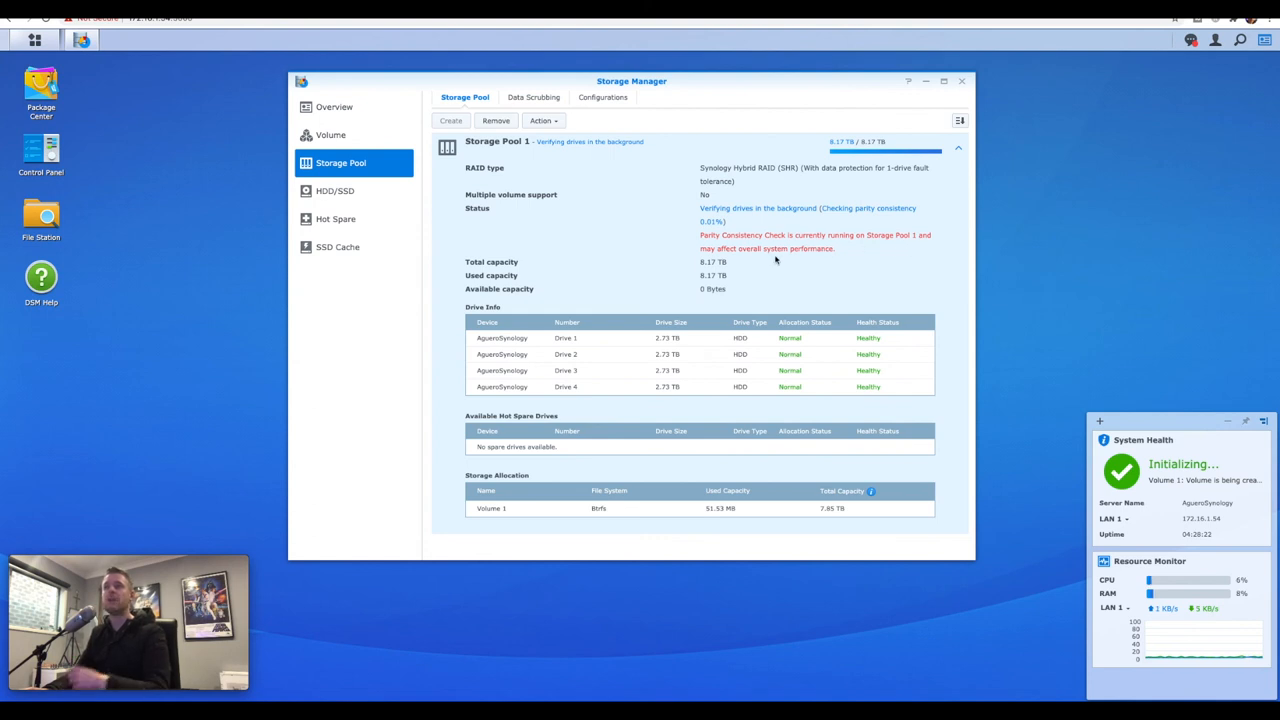
mouse_move(784, 260)
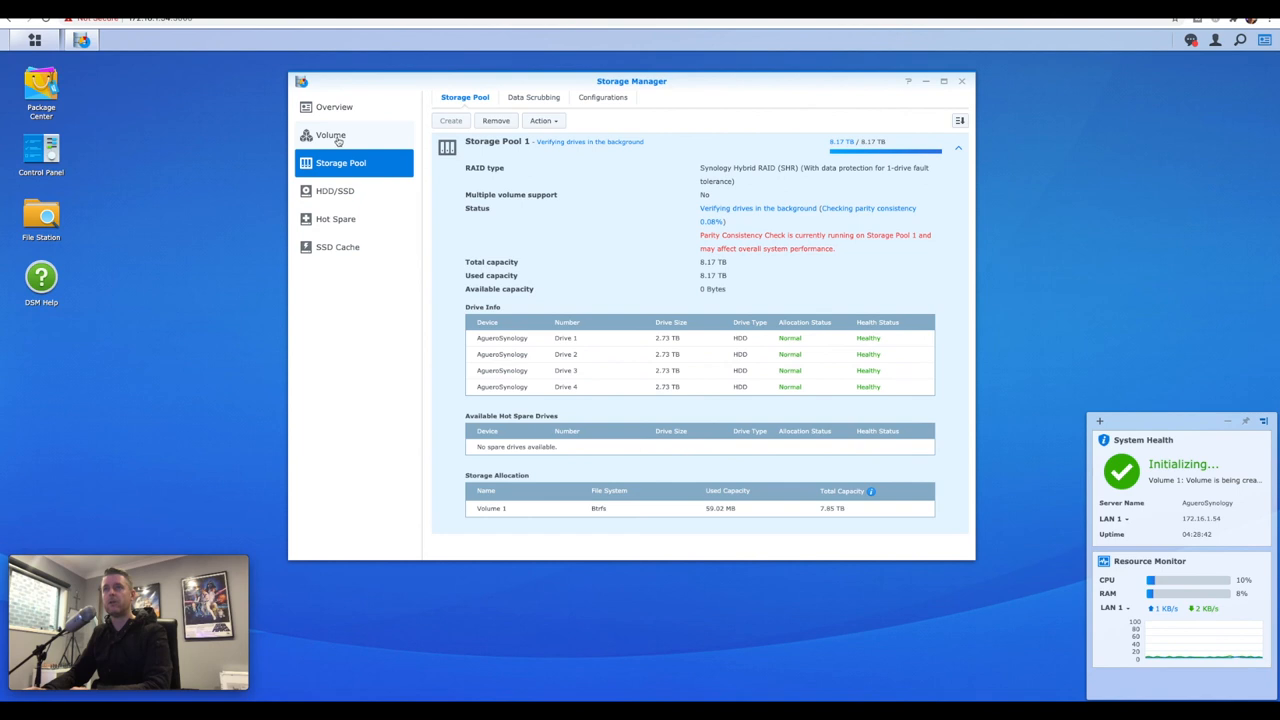
click(330, 136)
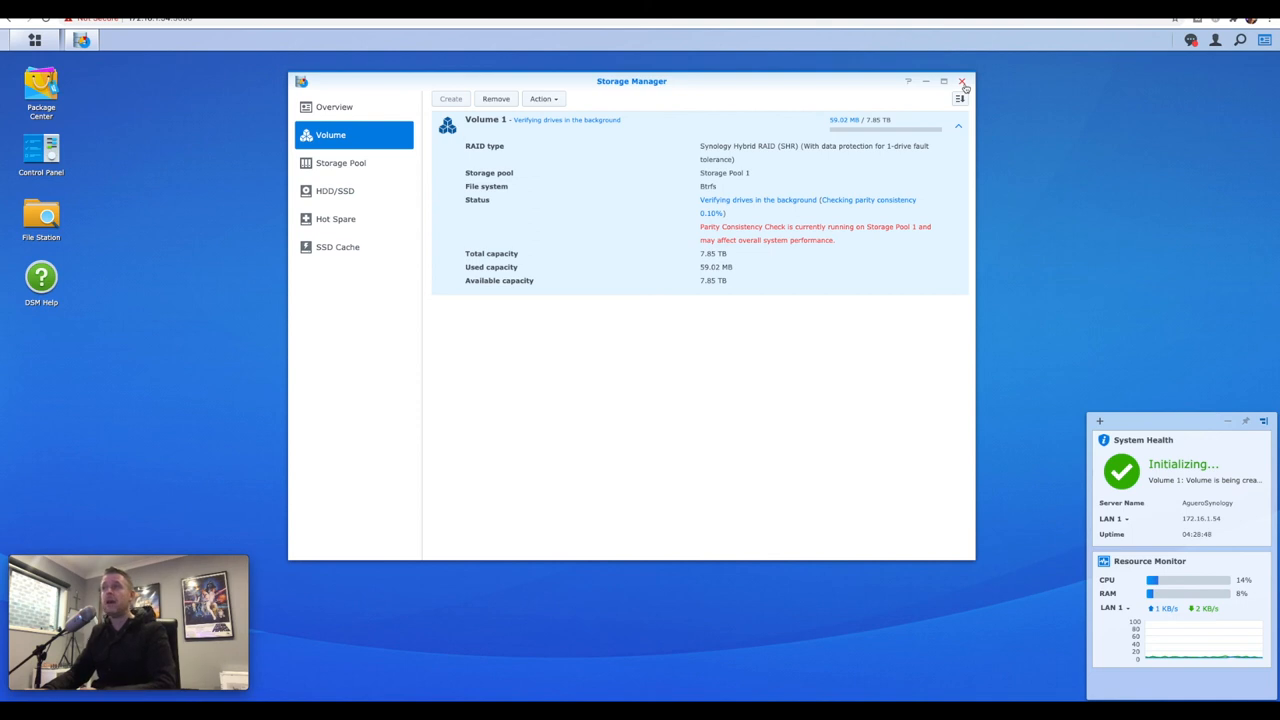
Step: Start a new shared folder 'Data' from Control Panel with a description and the recycle bin disabled
click(964, 80)
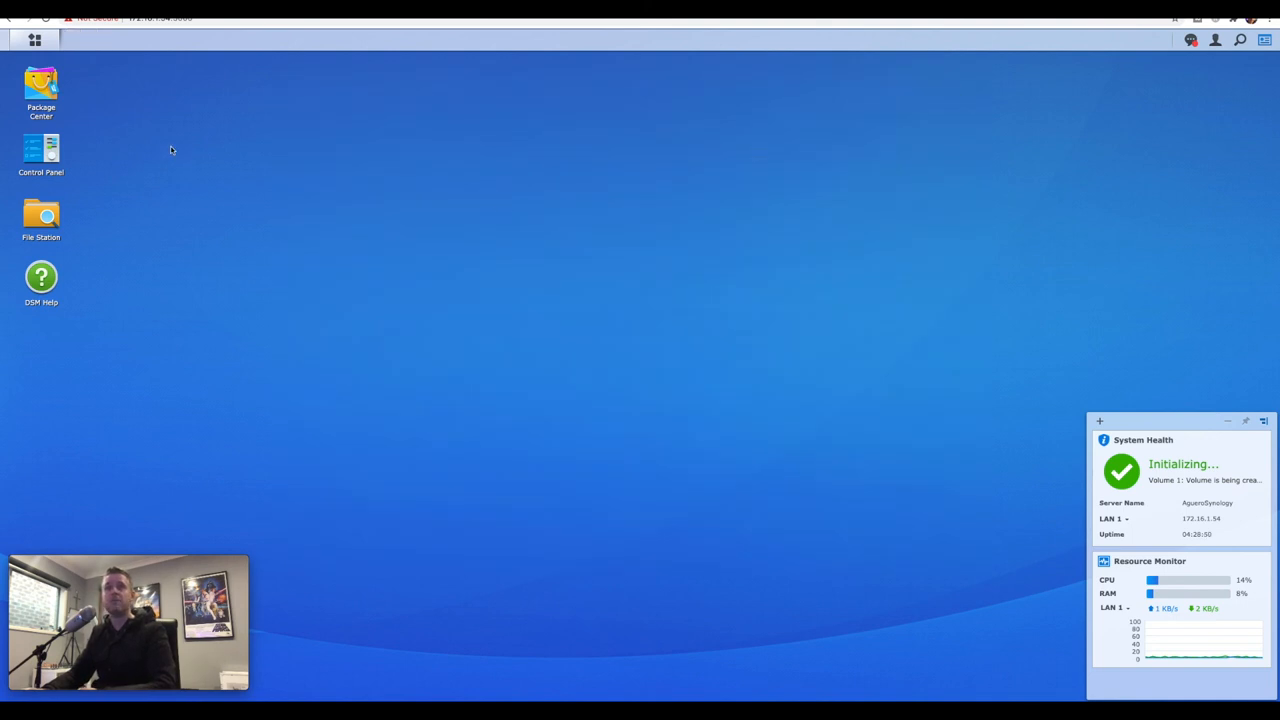
double_click(40, 156)
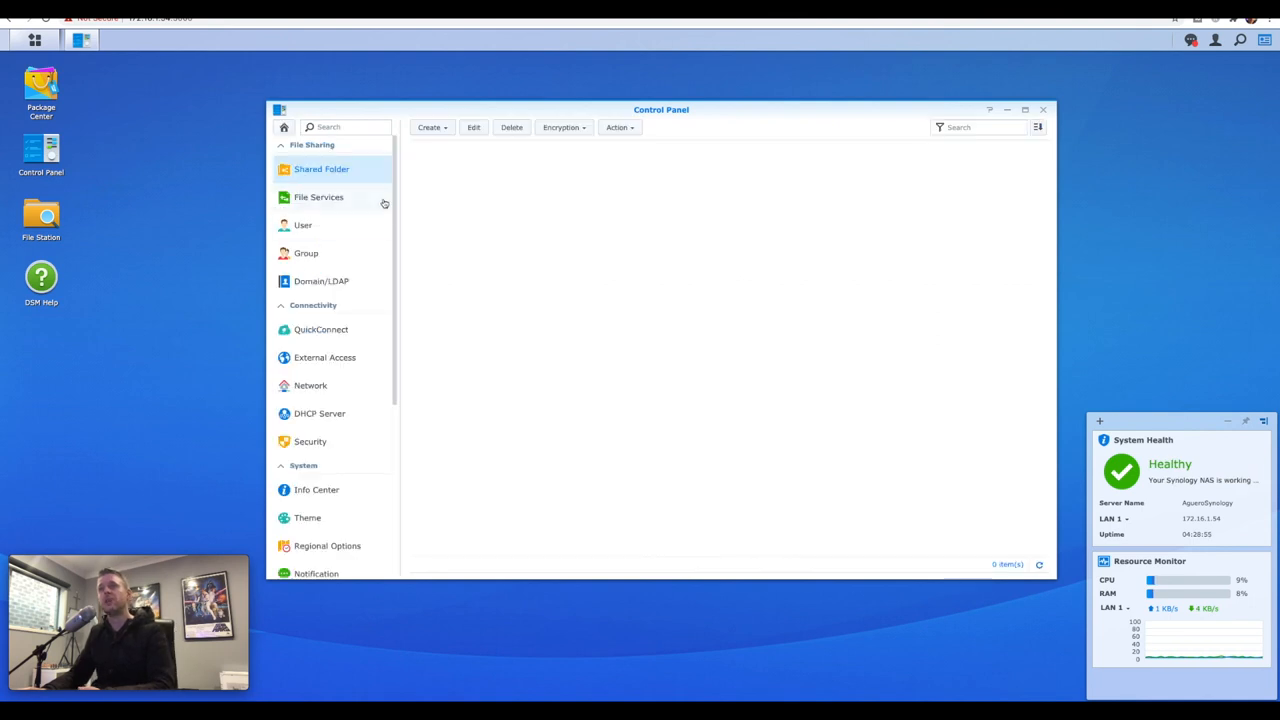
click(430, 128)
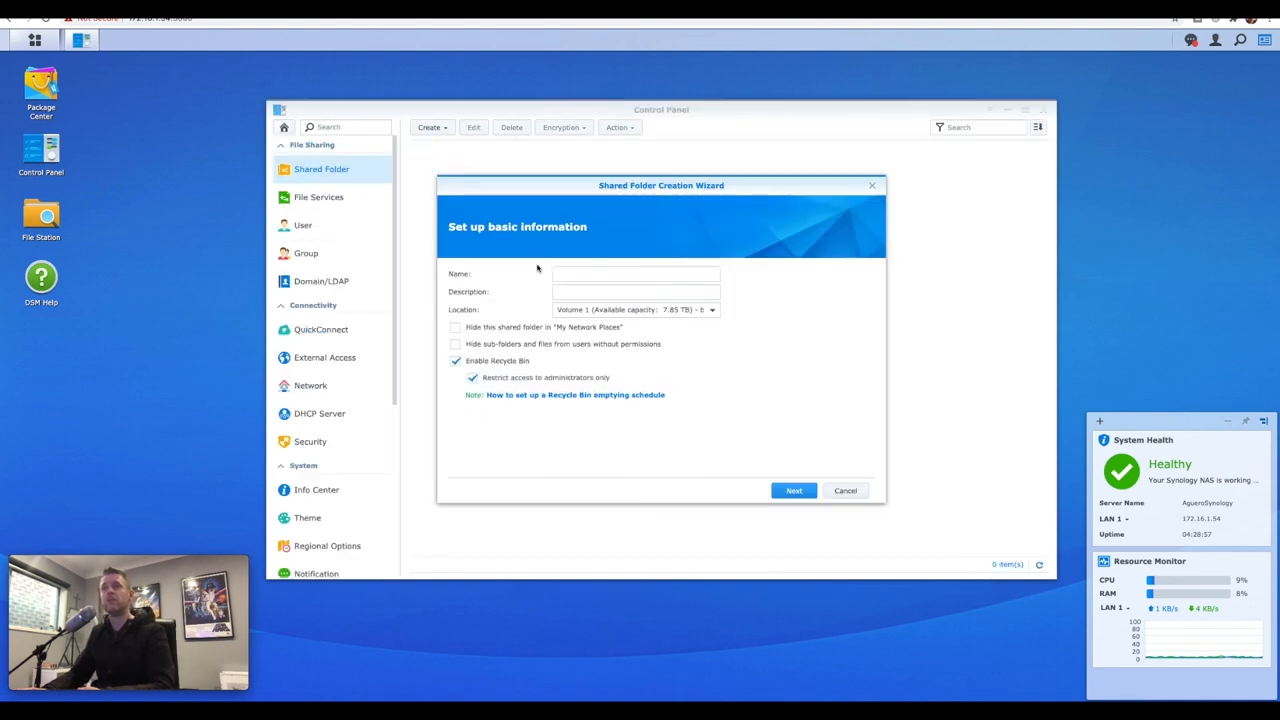
text(This is all my data)
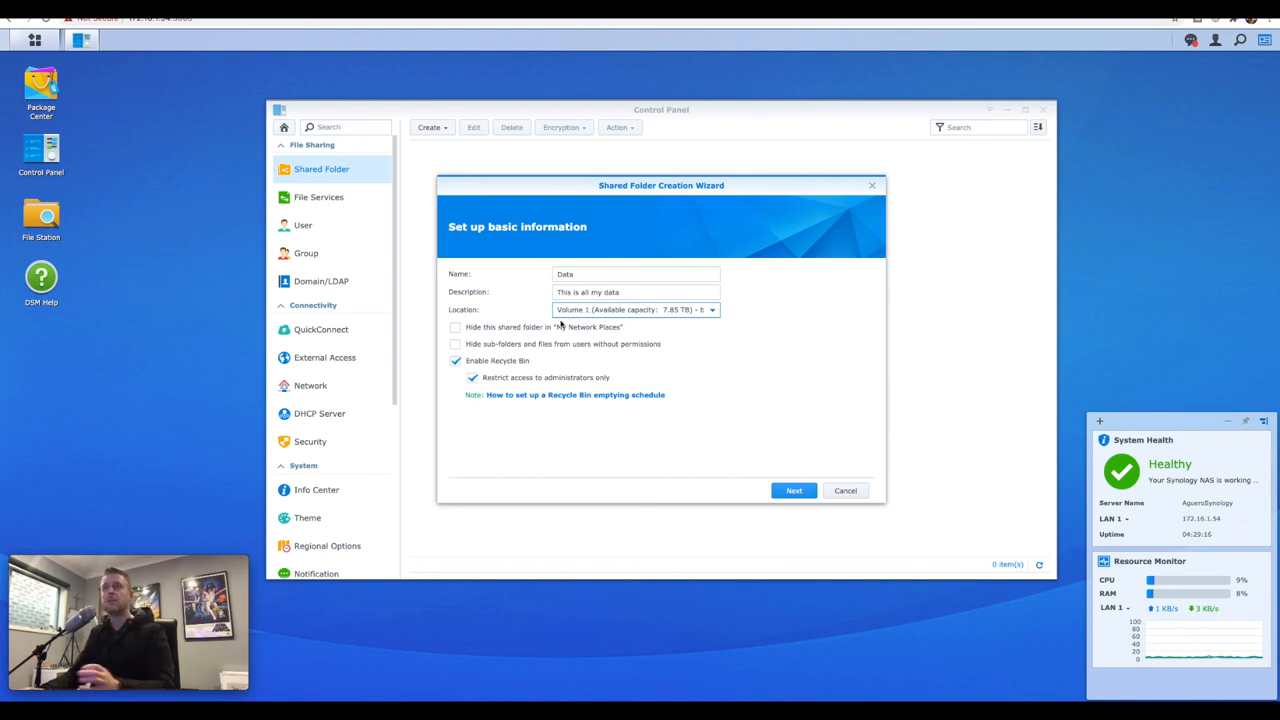
click(456, 360)
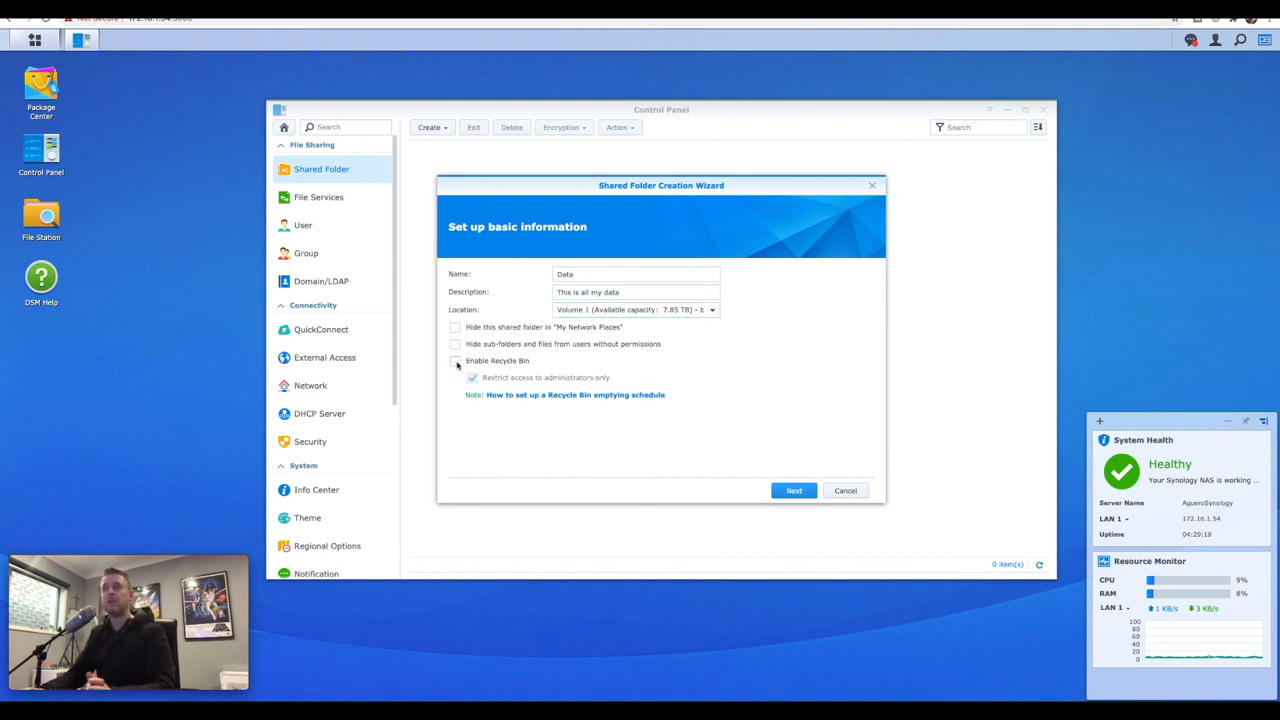
Step: Continue through the wizard without encryption and apply the settings to create the folder
click(792, 490)
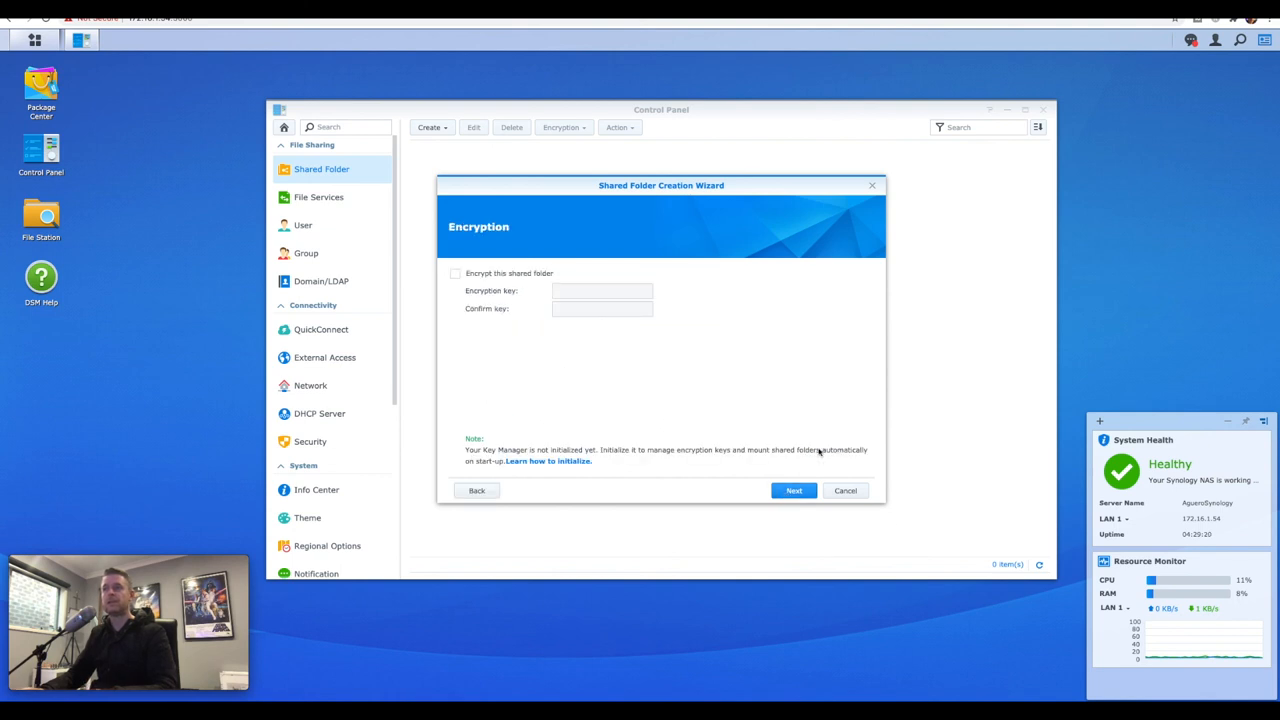
click(792, 490)
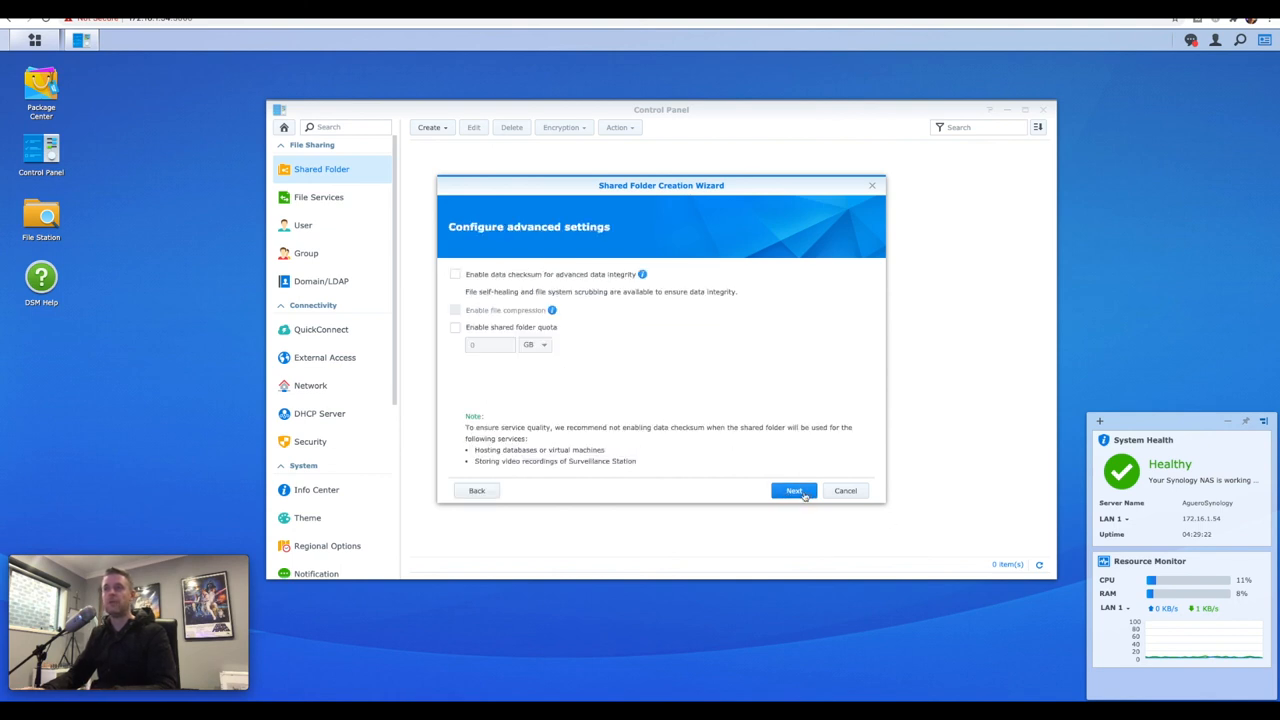
click(792, 490)
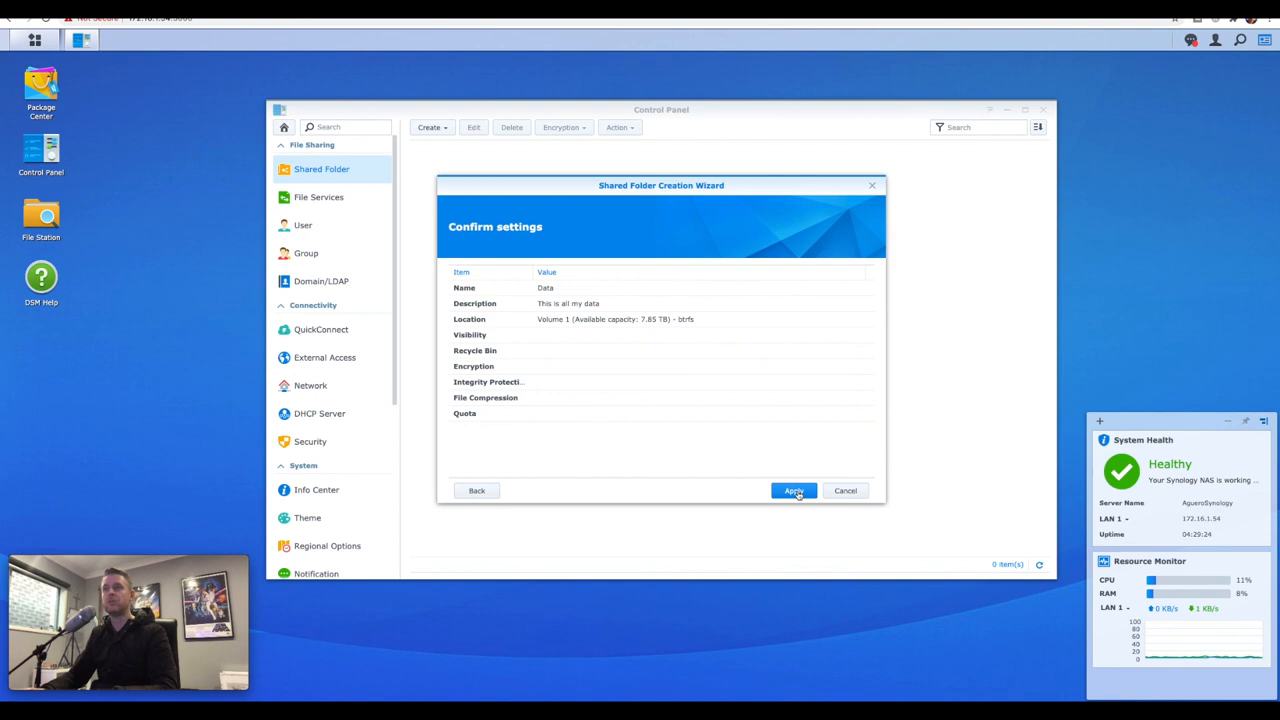
click(792, 490)
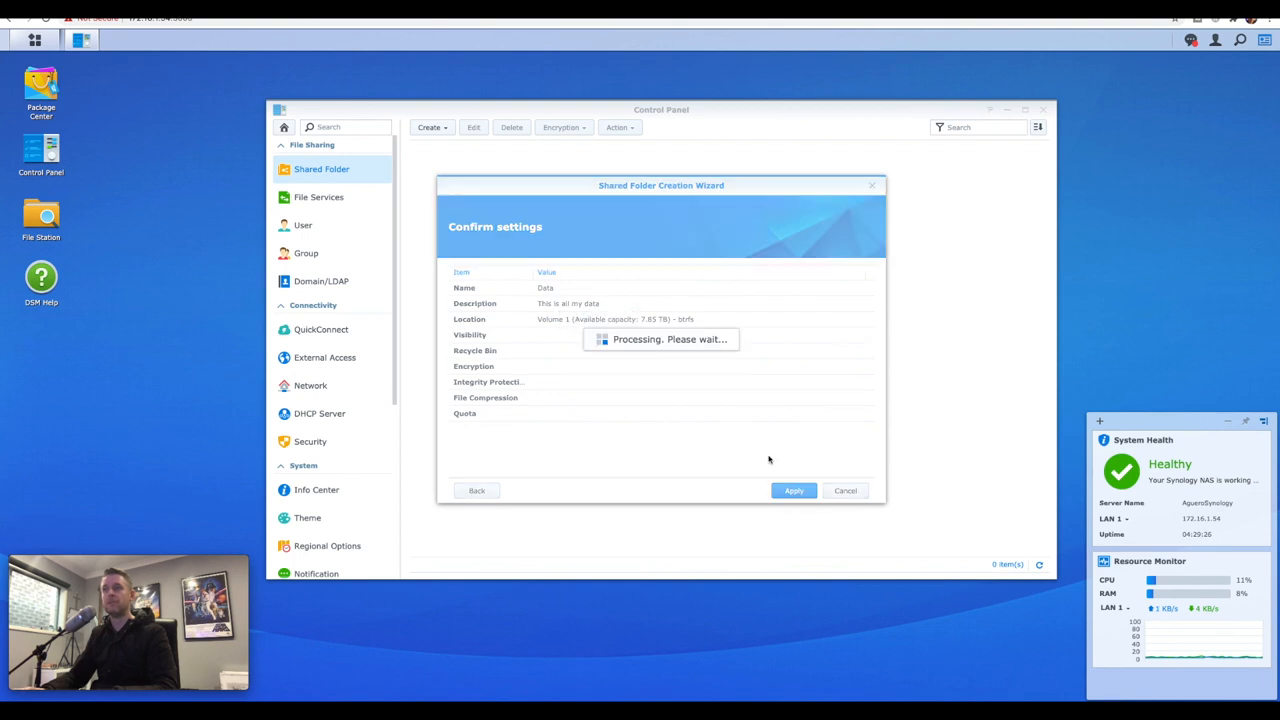
Step: Grant the admin account Read/Write access to Data and confirm the permissions
click(792, 490)
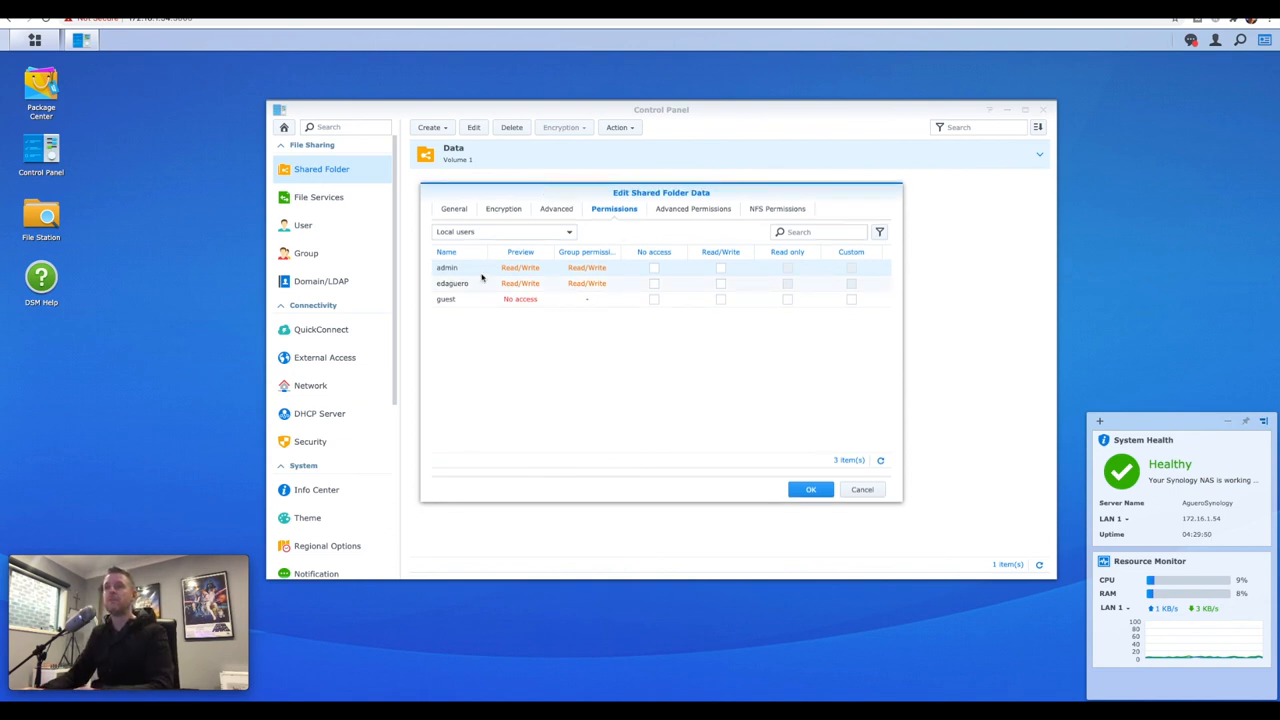
click(720, 268)
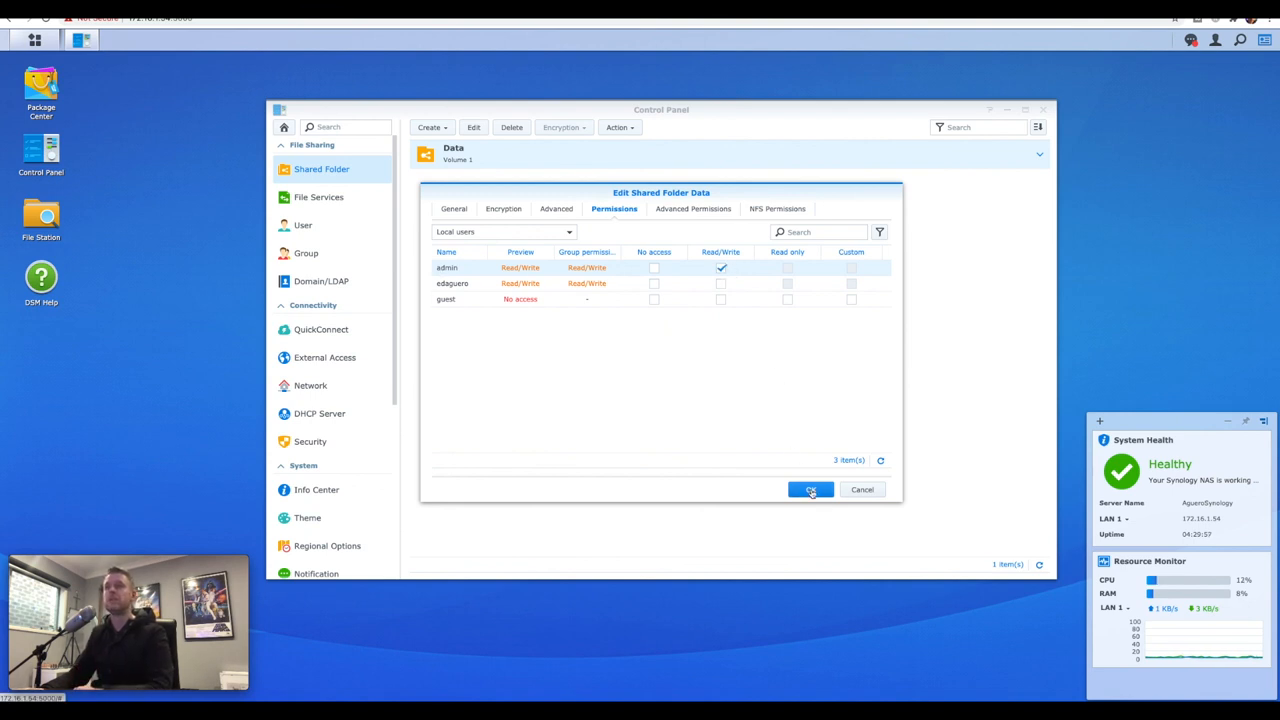
click(810, 488)
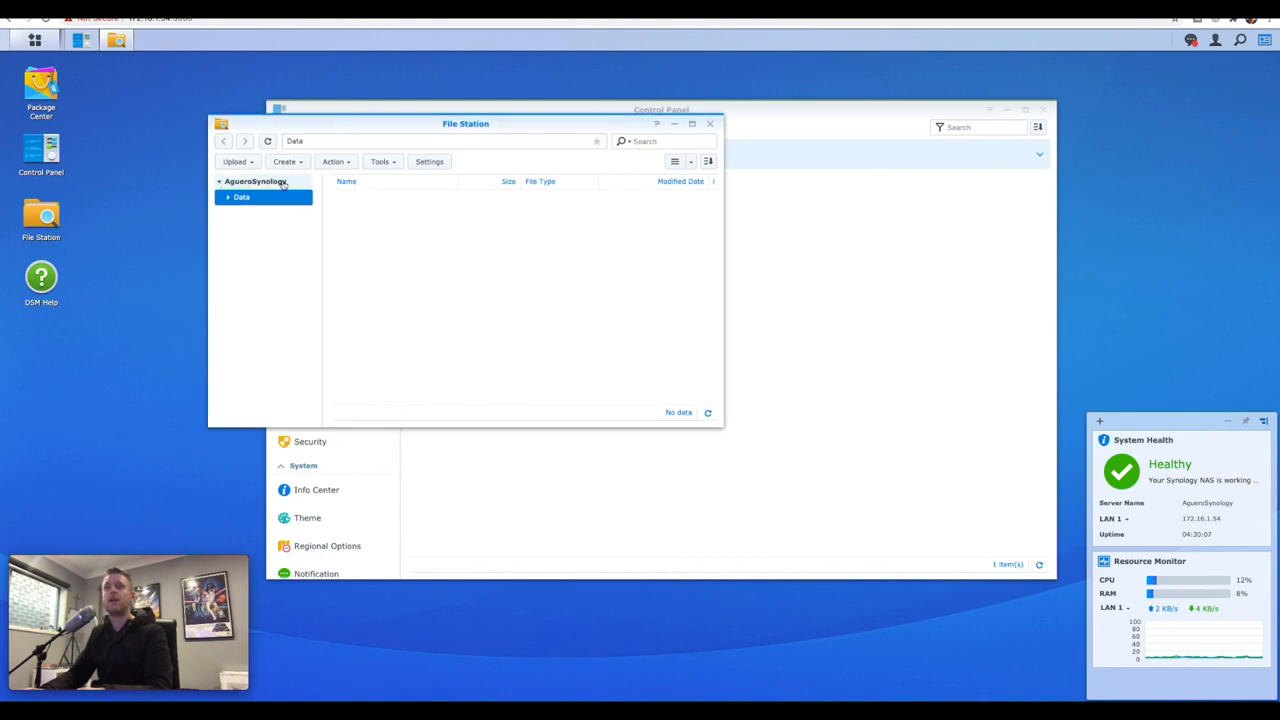
mouse_move(240, 198)
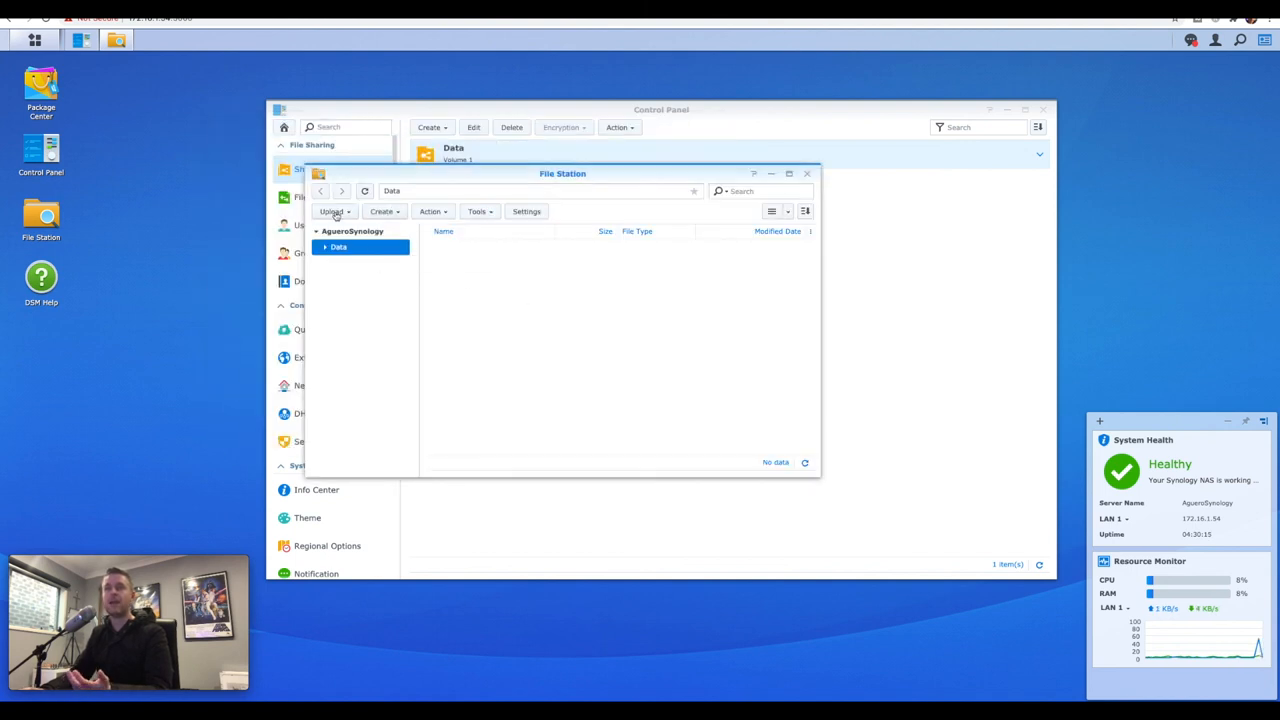
mouse_move(450, 284)
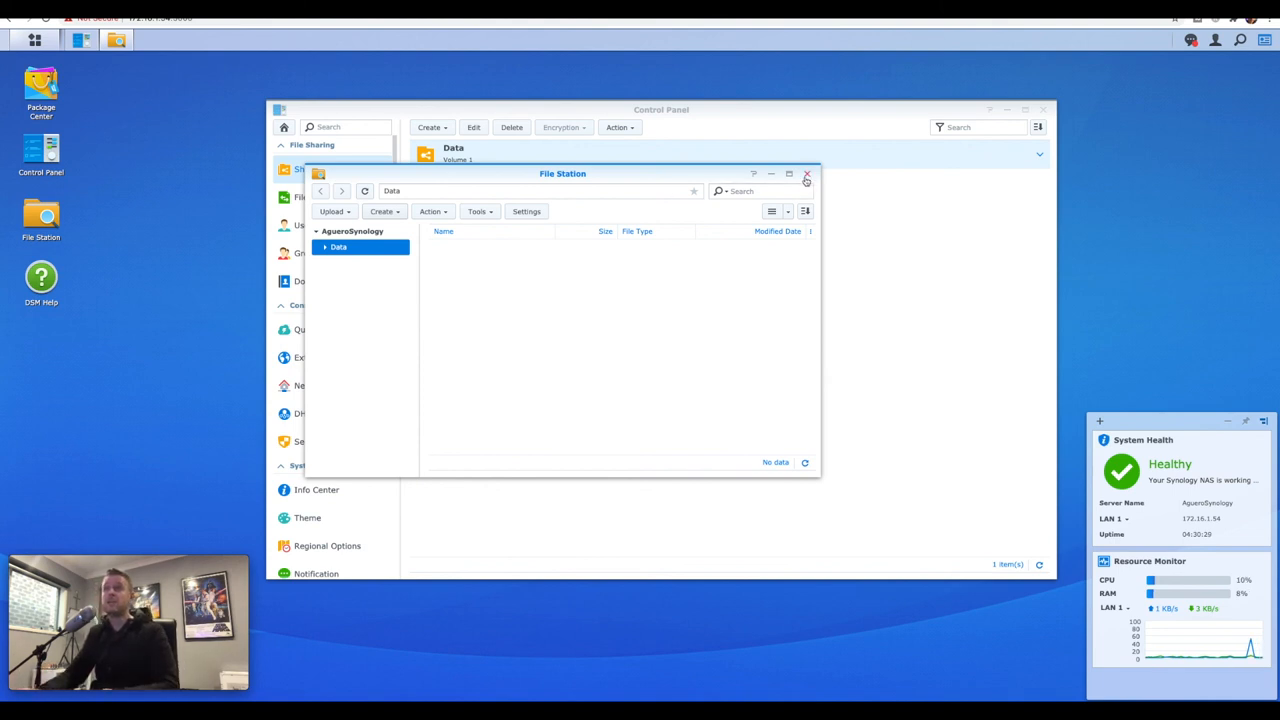
Step: View Volume 1's details in Storage Manager: SHR, Btrfs, 7.85 TB, parity check running
click(808, 174)
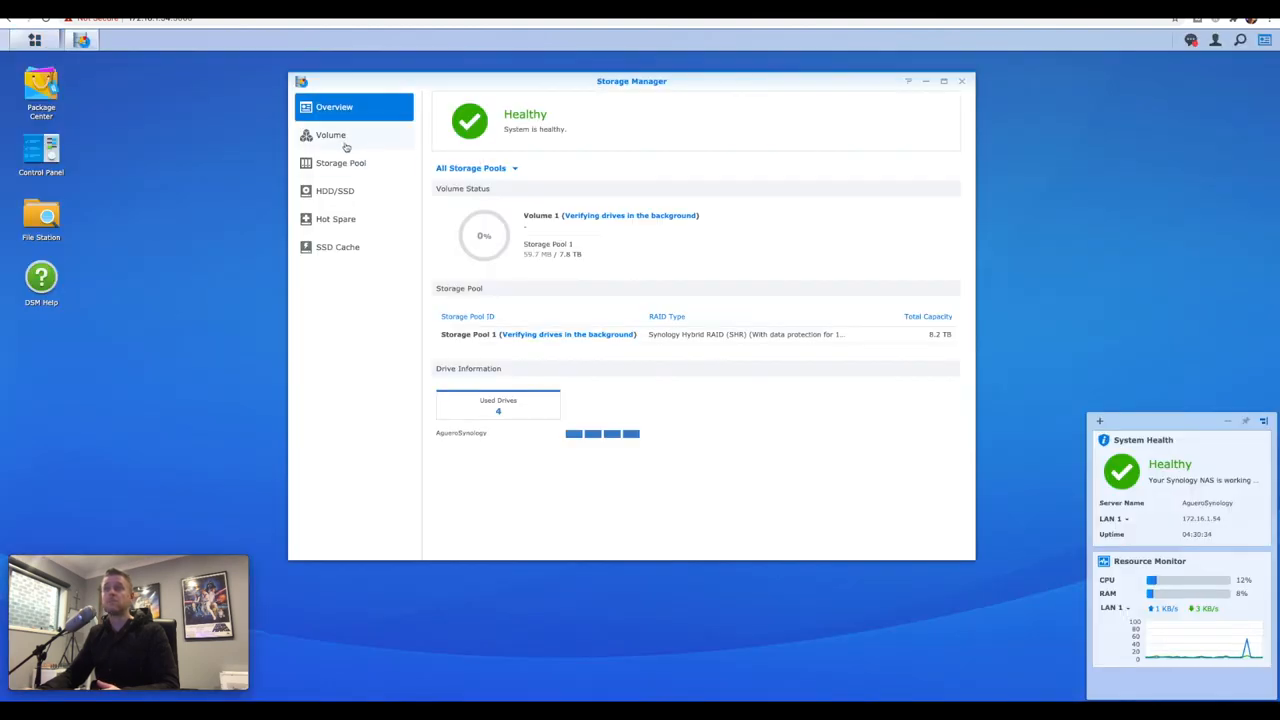
click(330, 134)
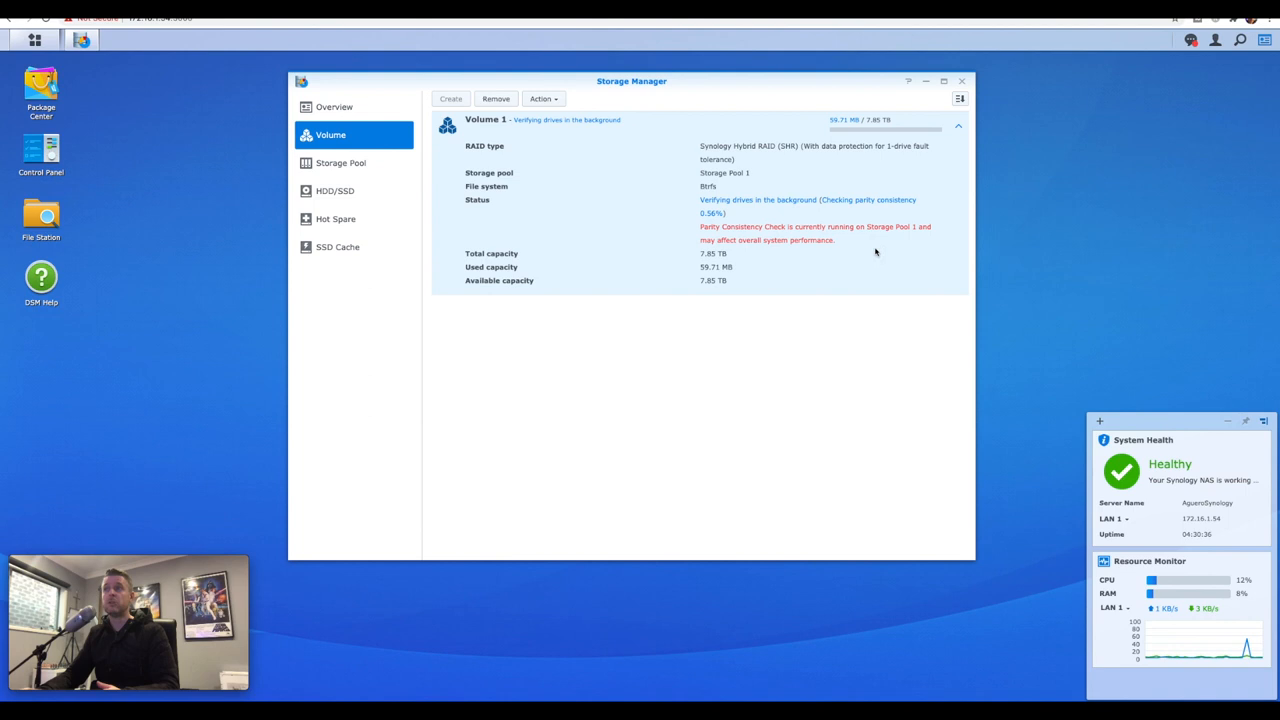